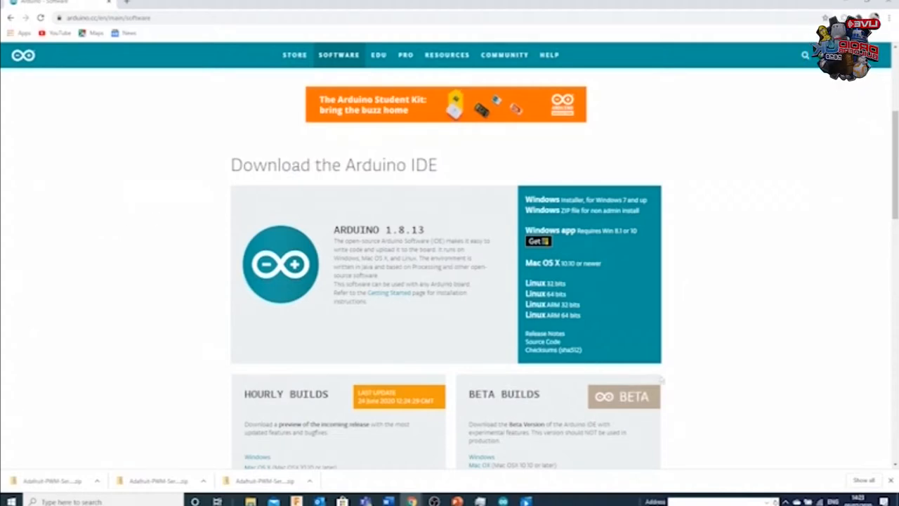
{"action": "mouse_move", "coordinate": [599, 240]}
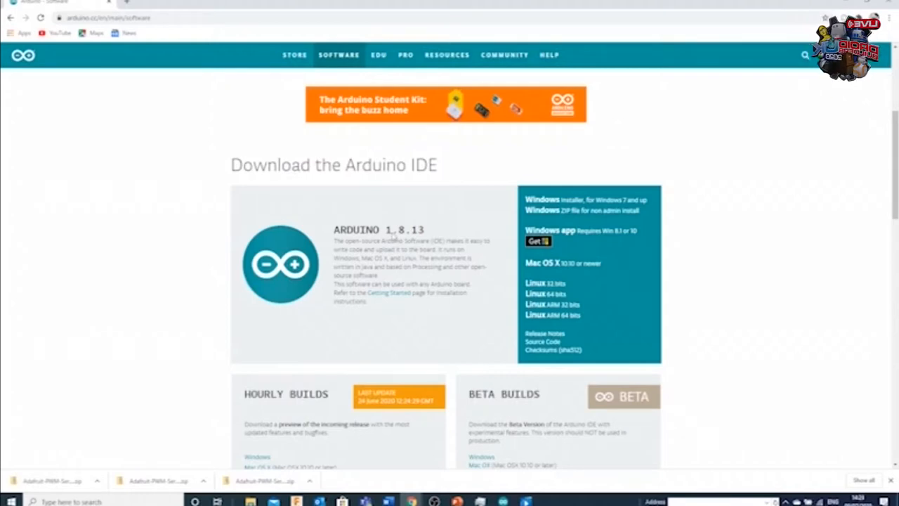
{"action": "mouse_move", "coordinate": [405, 288]}
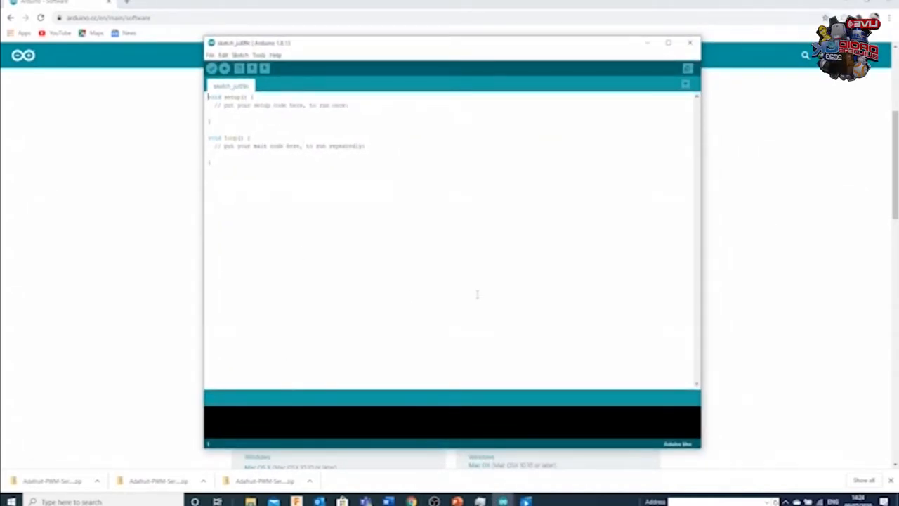
{"action": "mouse_move", "coordinate": [277, 215]}
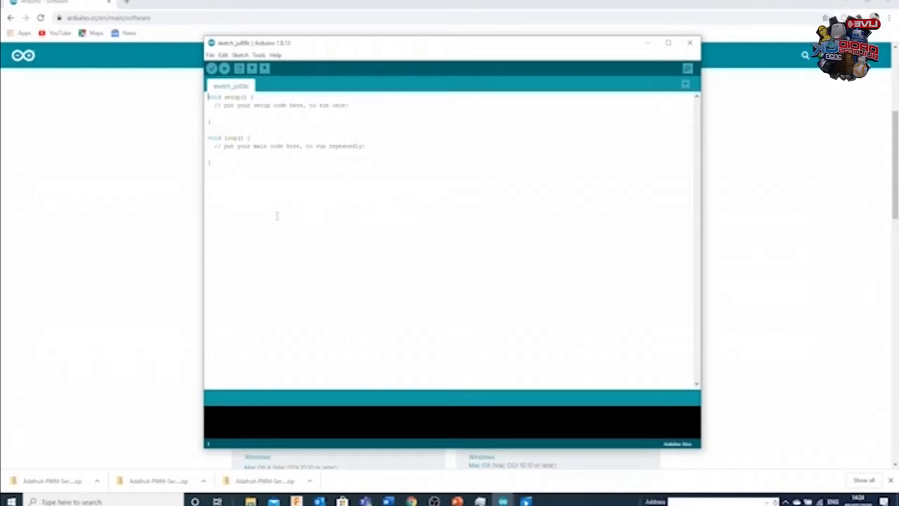
{"action": "mouse_move", "coordinate": [300, 228]}
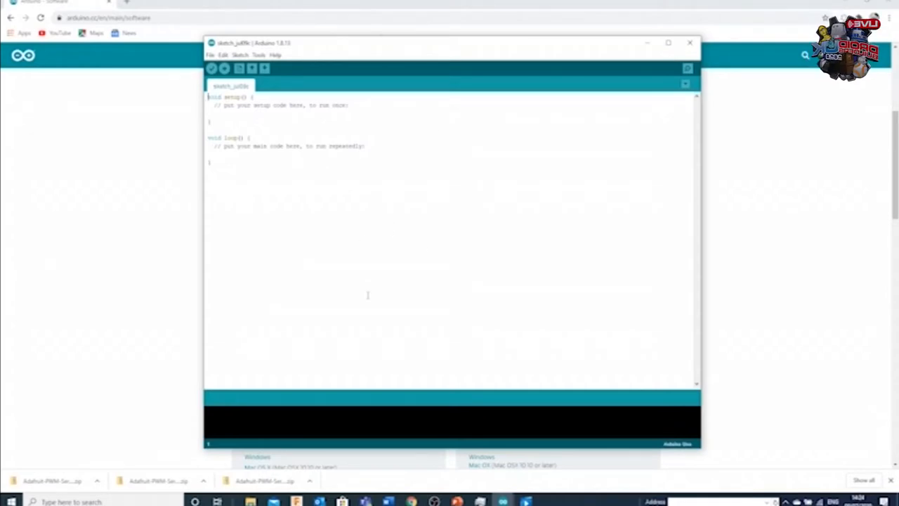
{"action": "mouse_move", "coordinate": [154, 61]}
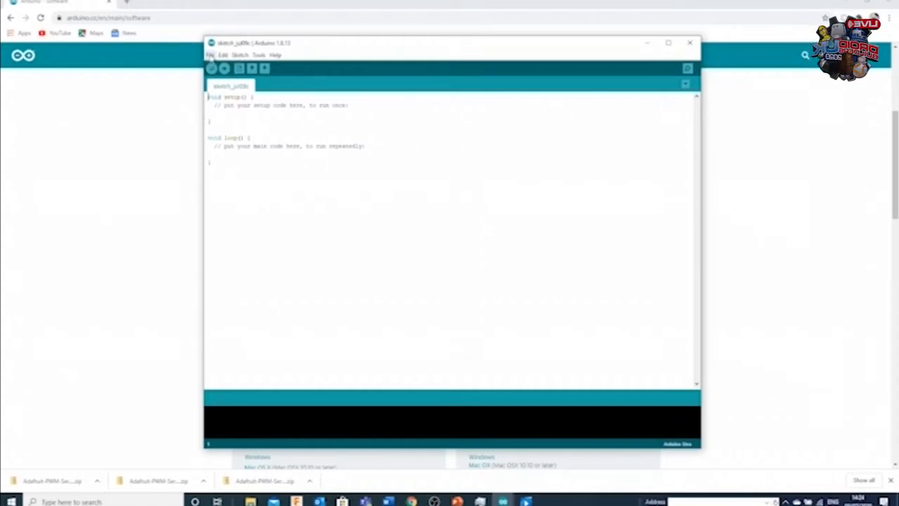
- Load the Blink sketch from File > Examples > 01.Basics
{"action": "left_click", "coordinate": [211, 53]}
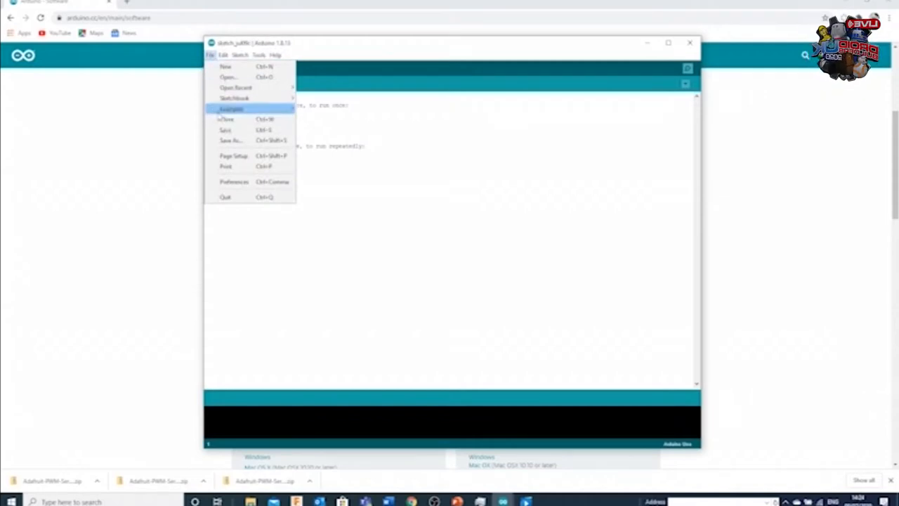
{"action": "mouse_move", "coordinate": [232, 109]}
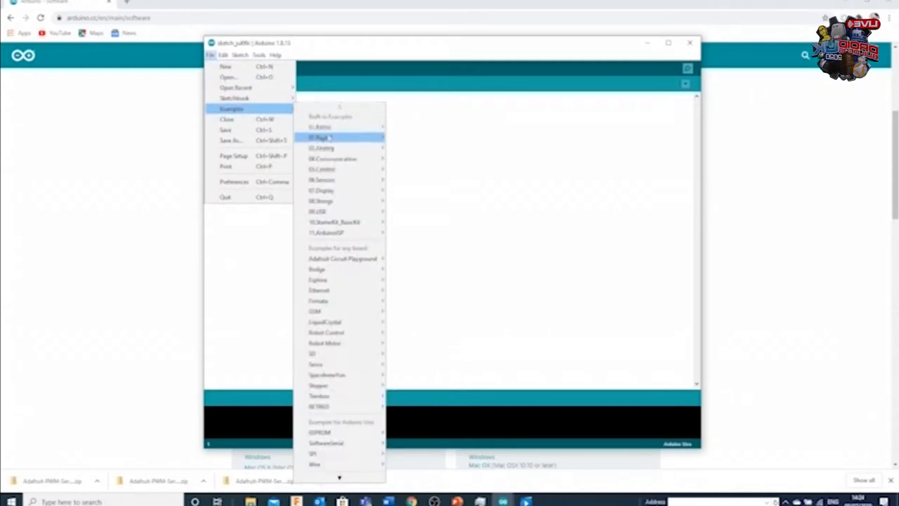
{"action": "mouse_move", "coordinate": [337, 126]}
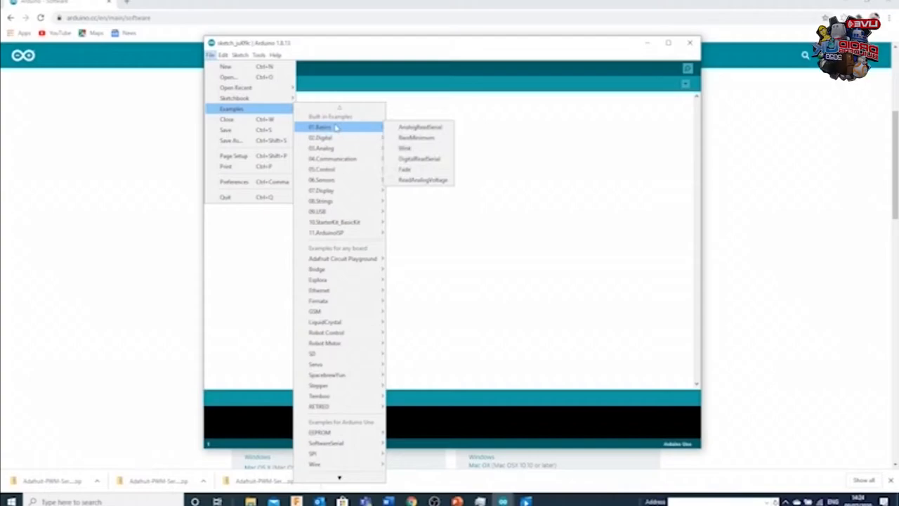
{"action": "mouse_move", "coordinate": [424, 138]}
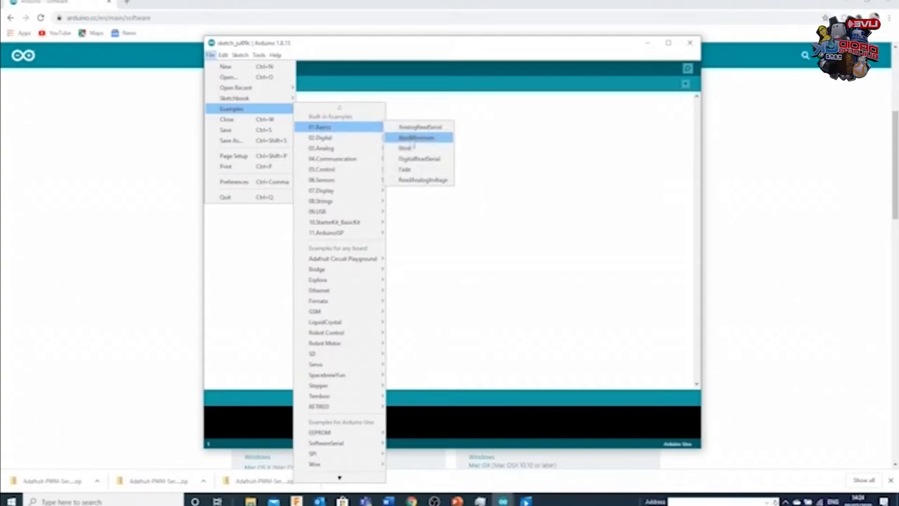
{"action": "left_click", "coordinate": [415, 128]}
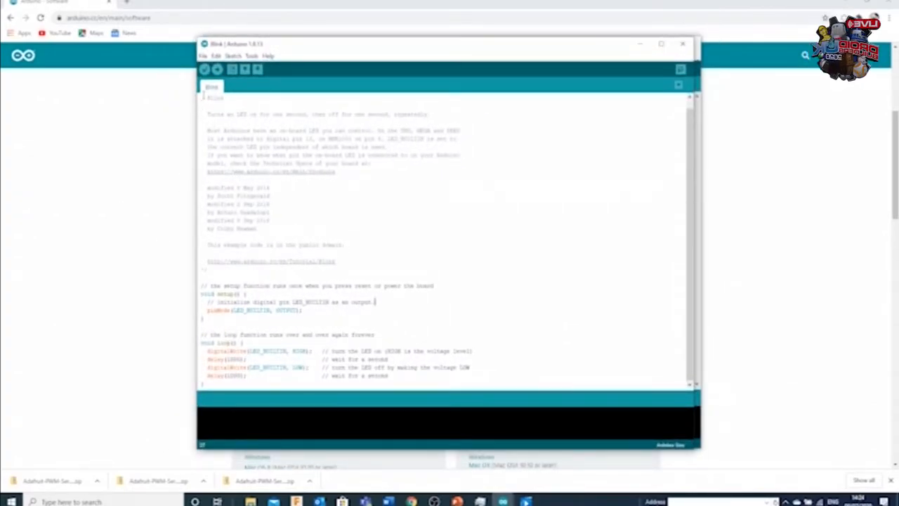
- Select the void setup() block in the Blink sketch to point it out
{"action": "left_click_drag", "start_coordinate": [207, 110], "coordinate": [344, 266]}
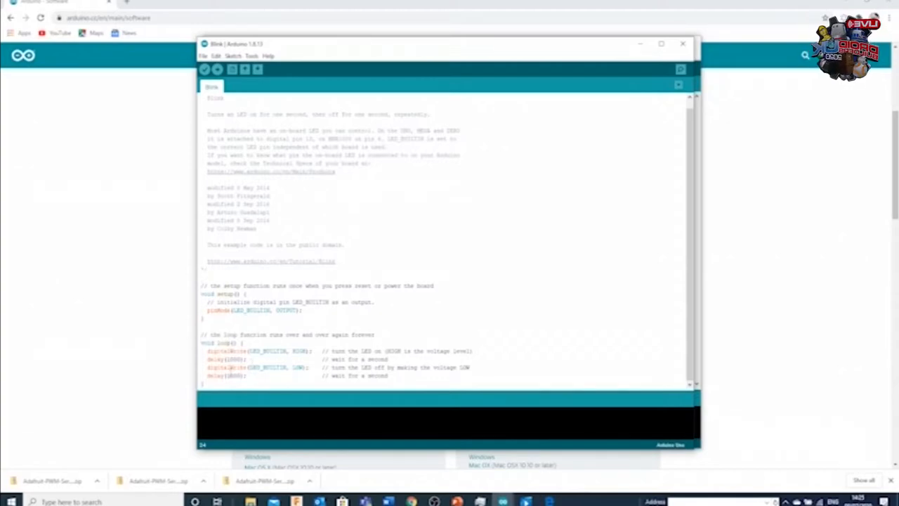
{"action": "left_click_drag", "start_coordinate": [207, 302], "coordinate": [302, 311]}
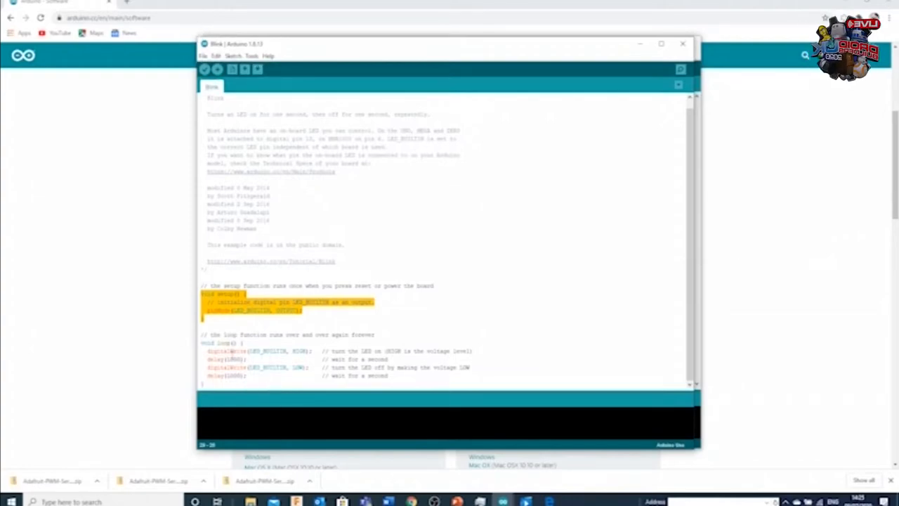
{"action": "mouse_move", "coordinate": [274, 406]}
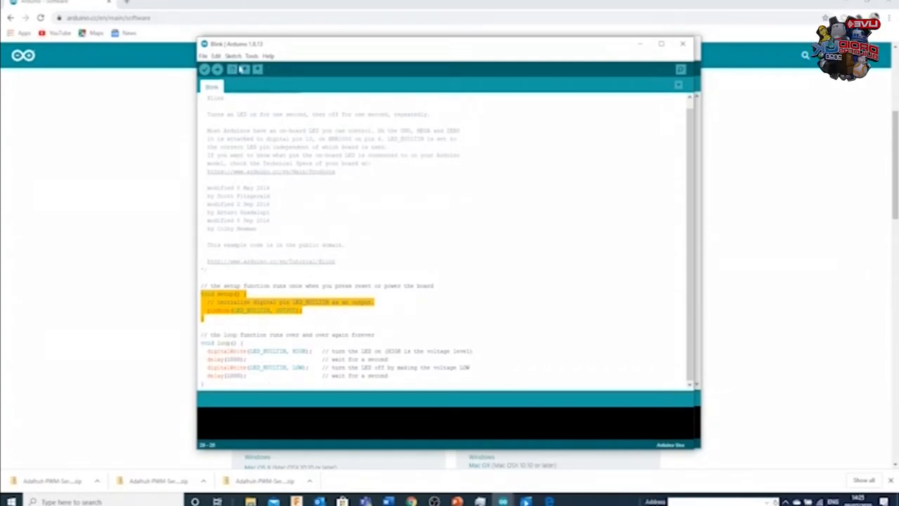
{"action": "left_click", "coordinate": [275, 56]}
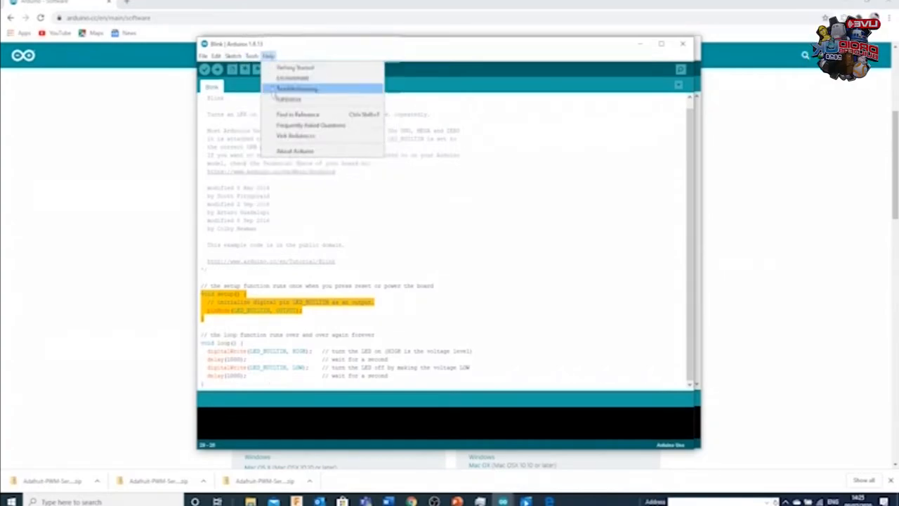
{"action": "left_click", "coordinate": [254, 52]}
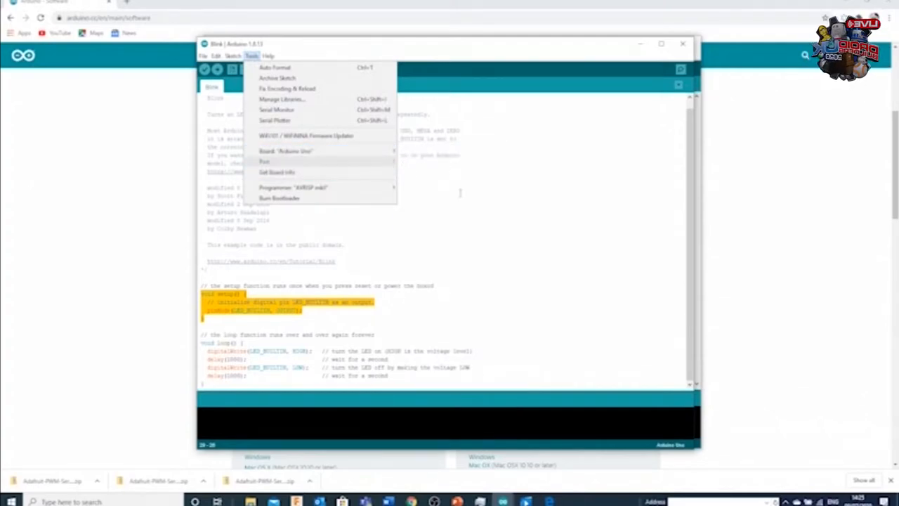
{"action": "left_click", "coordinate": [236, 57]}
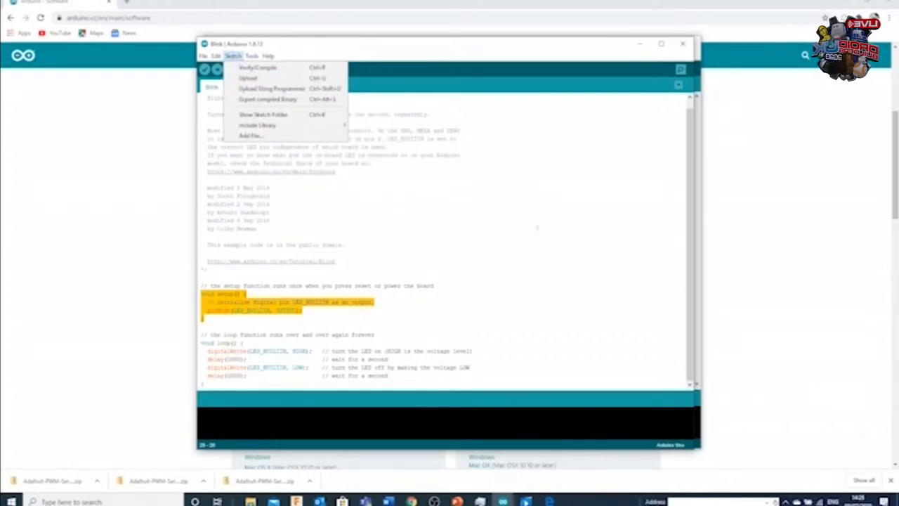
{"action": "left_click", "coordinate": [504, 191]}
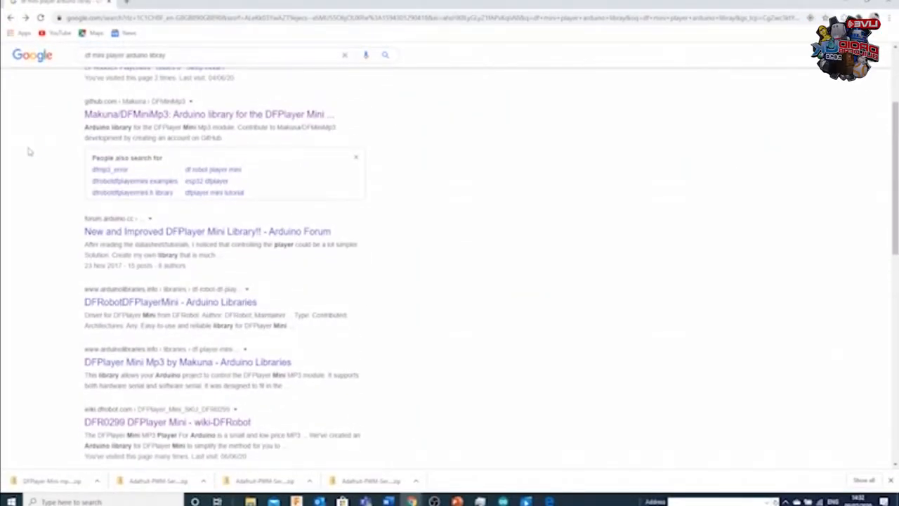
- Follow the GitHub DFMiniMp3 result from the DFPlayer Mini search results
{"action": "scroll", "scroll_direction": "down", "scroll_amount": 3}
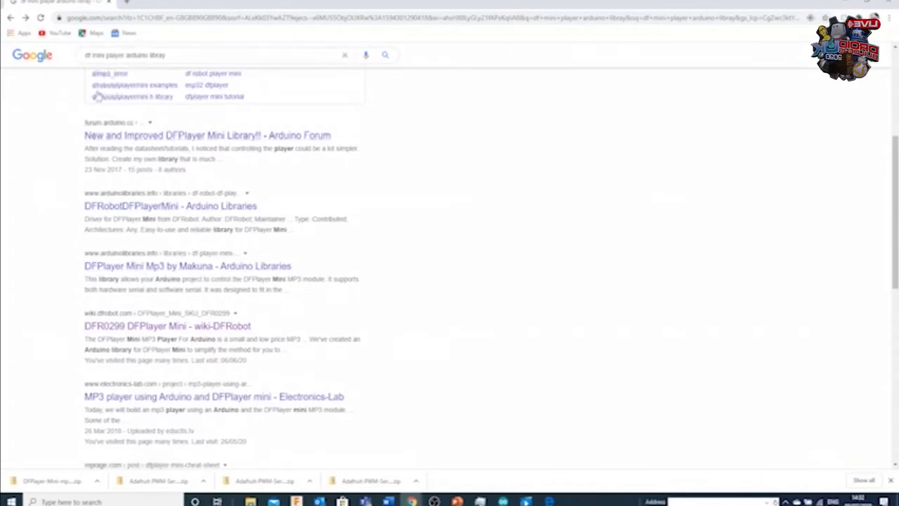
{"action": "left_click", "coordinate": [178, 264]}
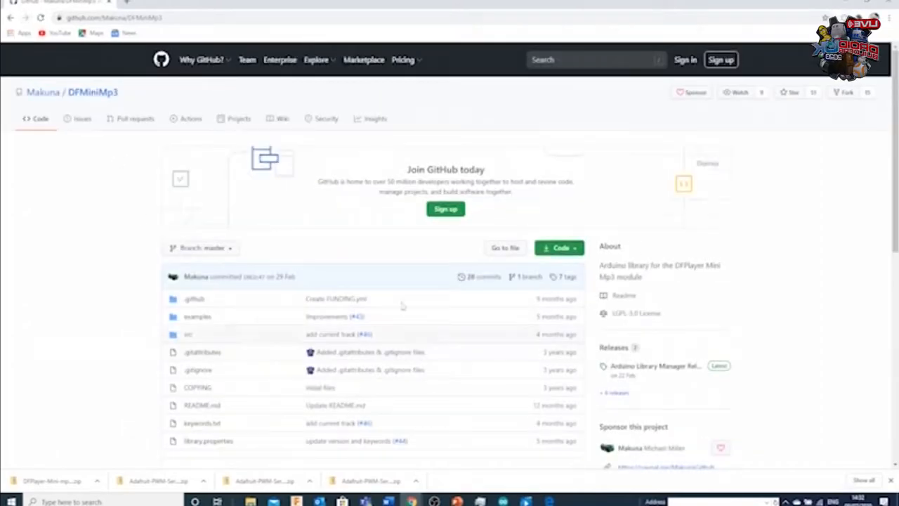
{"action": "mouse_move", "coordinate": [137, 227]}
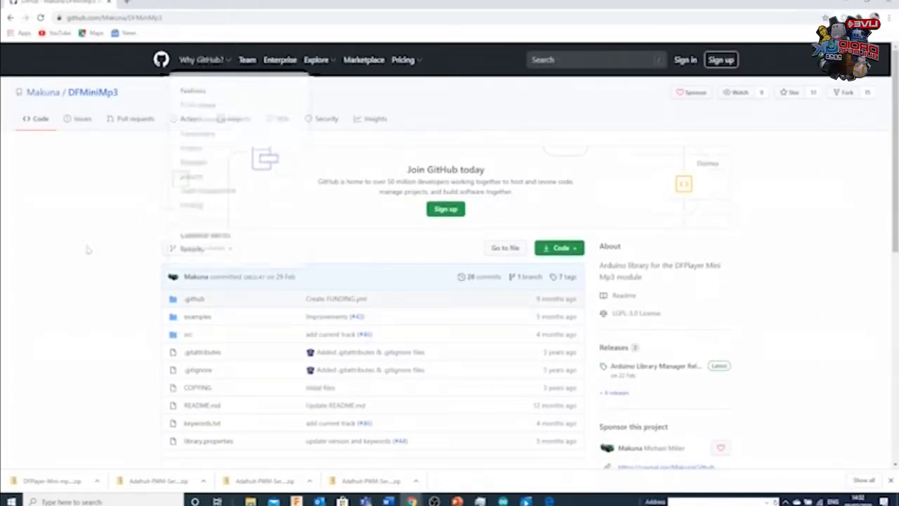
- Download the Makuna/DFMiniMp3 repository via Code > Download ZIP
{"action": "scroll", "scroll_direction": "down", "scroll_amount": 3}
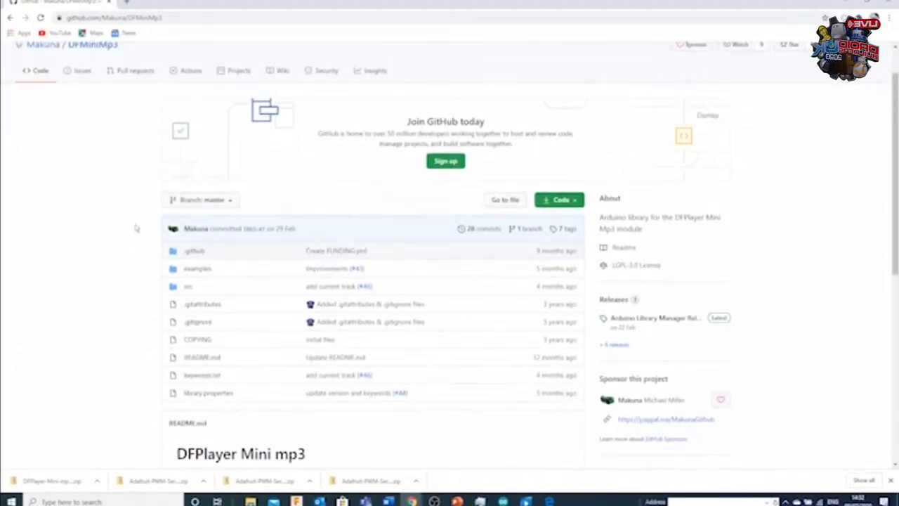
{"action": "mouse_move", "coordinate": [197, 268]}
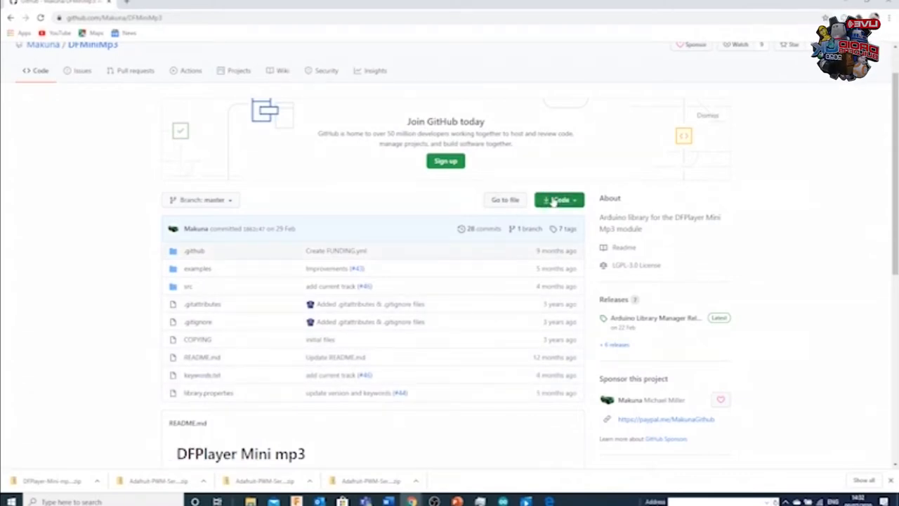
{"action": "left_click", "coordinate": [559, 199]}
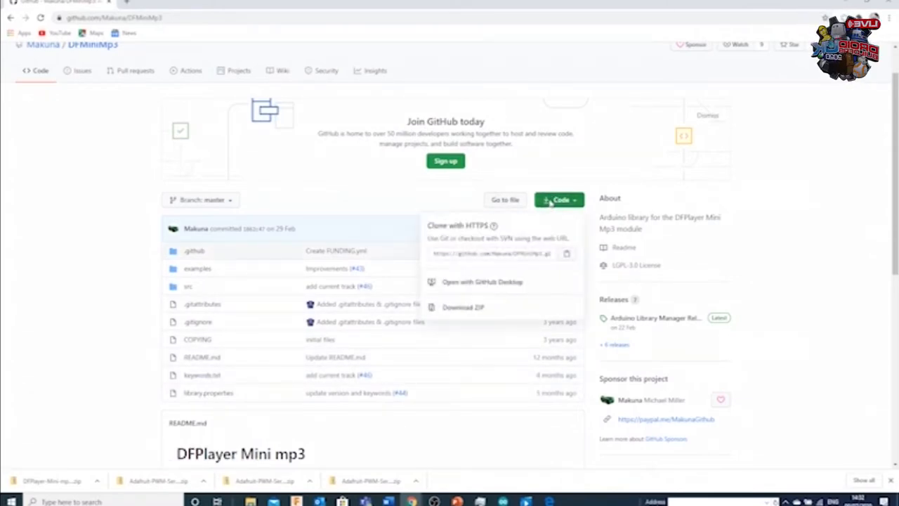
{"action": "mouse_move", "coordinate": [475, 309]}
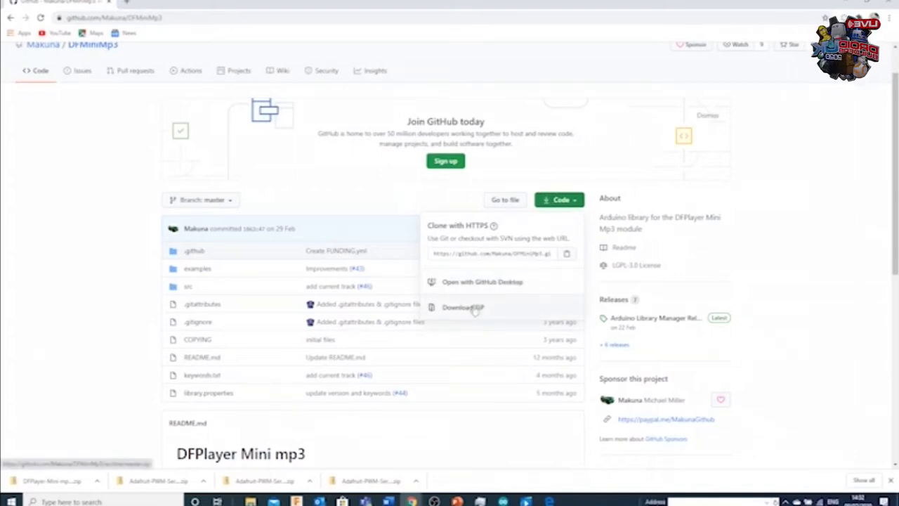
{"action": "left_click", "coordinate": [461, 306]}
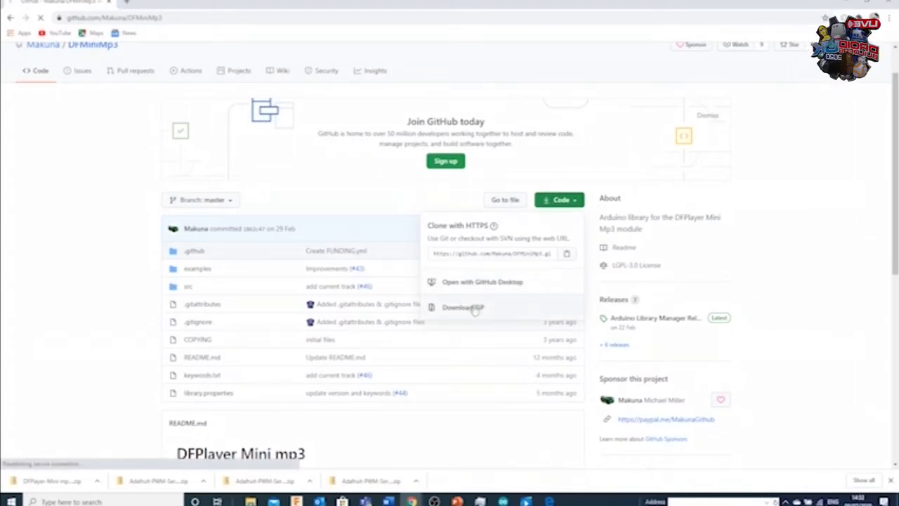
{"action": "left_click", "coordinate": [460, 308]}
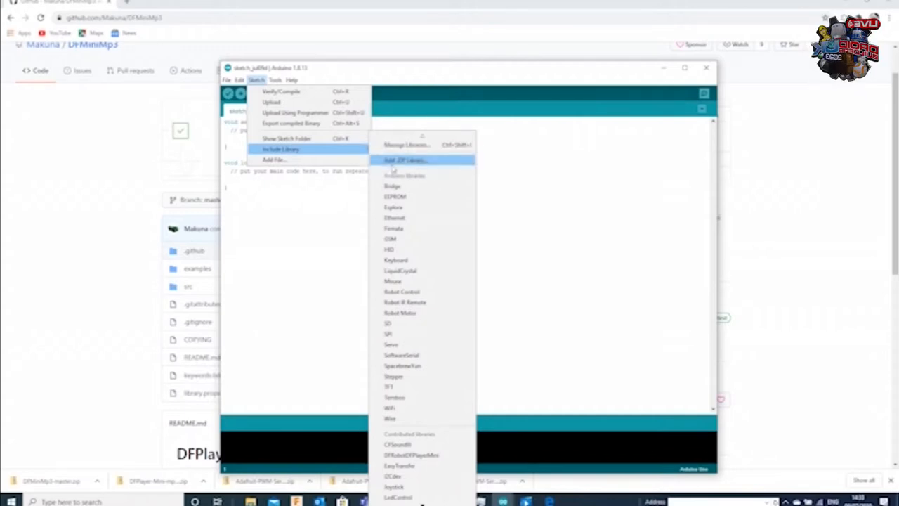
- Install DFMiniMp3-master from Downloads as a .ZIP library
{"action": "left_click", "coordinate": [420, 160]}
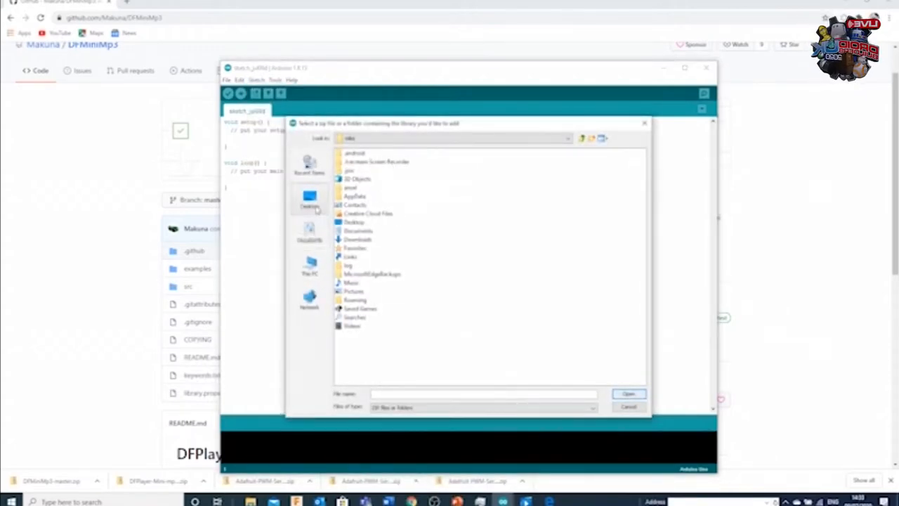
{"action": "left_click", "coordinate": [309, 264]}
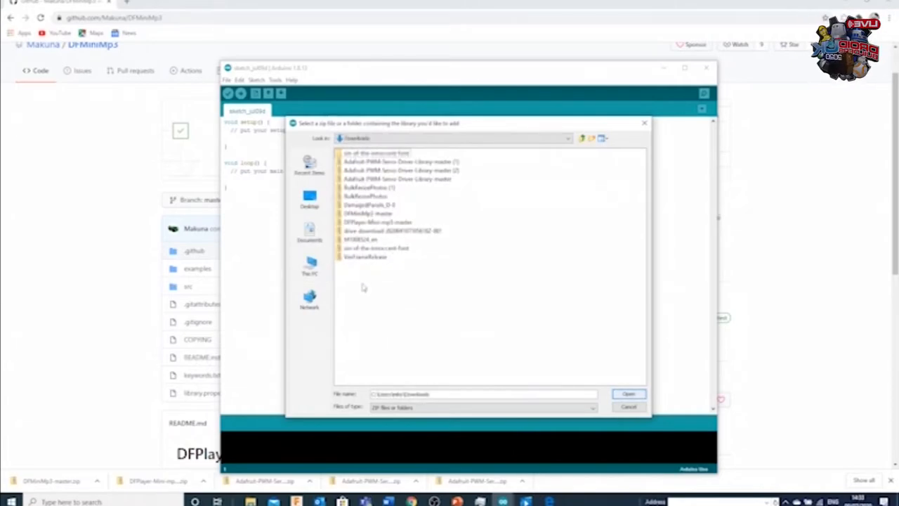
{"action": "left_click", "coordinate": [368, 214]}
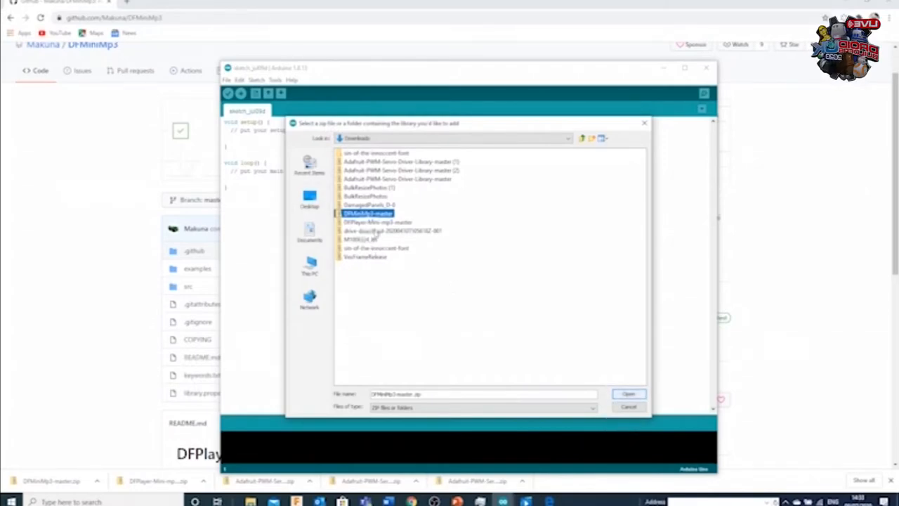
{"action": "left_click", "coordinate": [629, 394]}
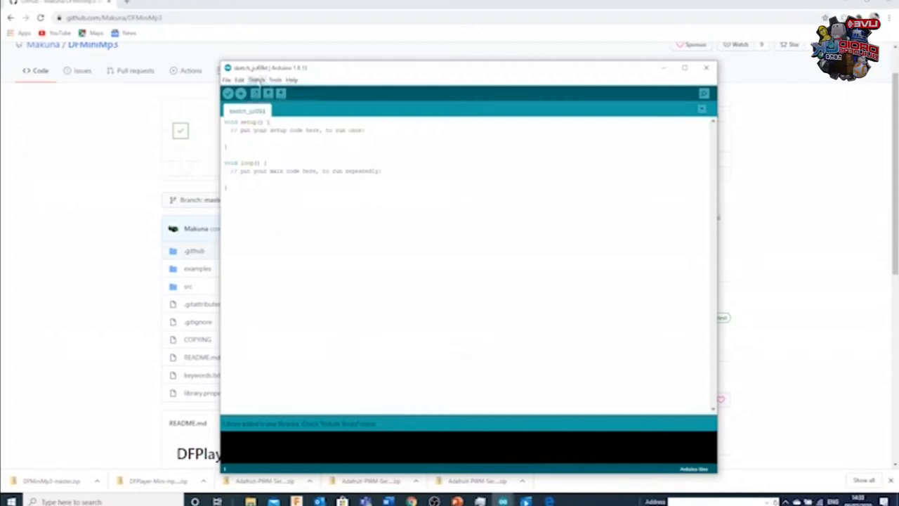
- Include the DFPlayer Mini Mp3 by Makuna library, adding DFMiniMp3.h to the sketch
{"action": "left_click", "coordinate": [259, 78]}
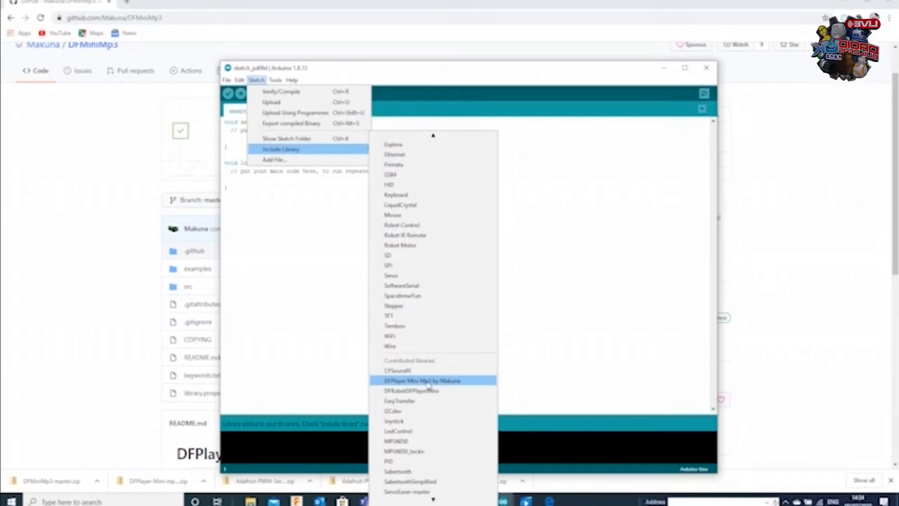
{"action": "left_click", "coordinate": [421, 379]}
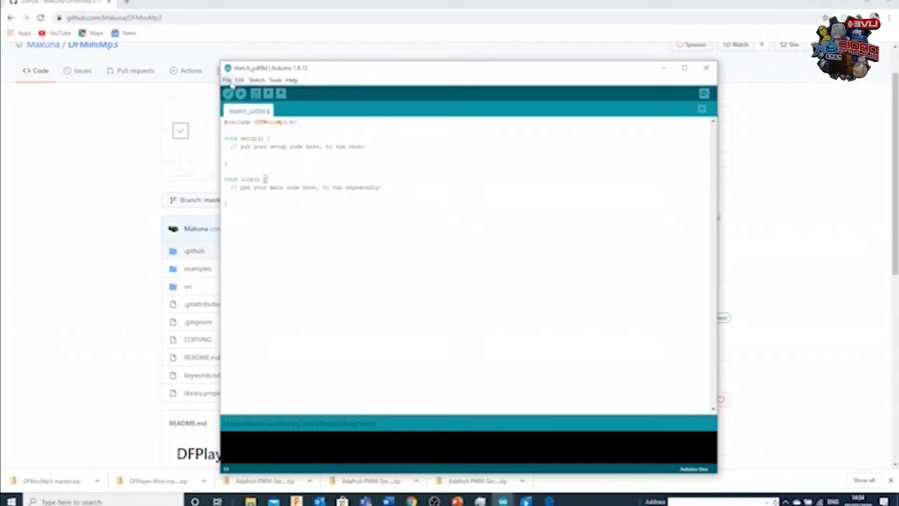
{"action": "left_click", "coordinate": [230, 79]}
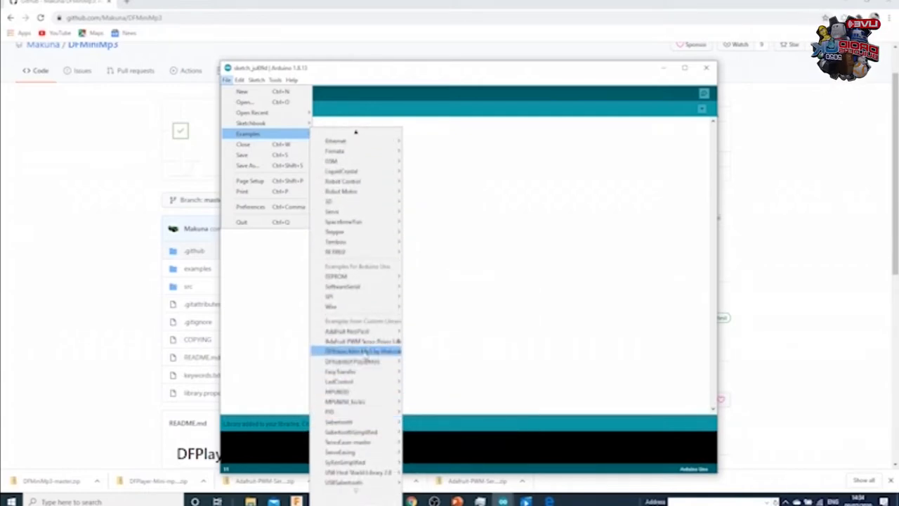
{"action": "mouse_move", "coordinate": [351, 351]}
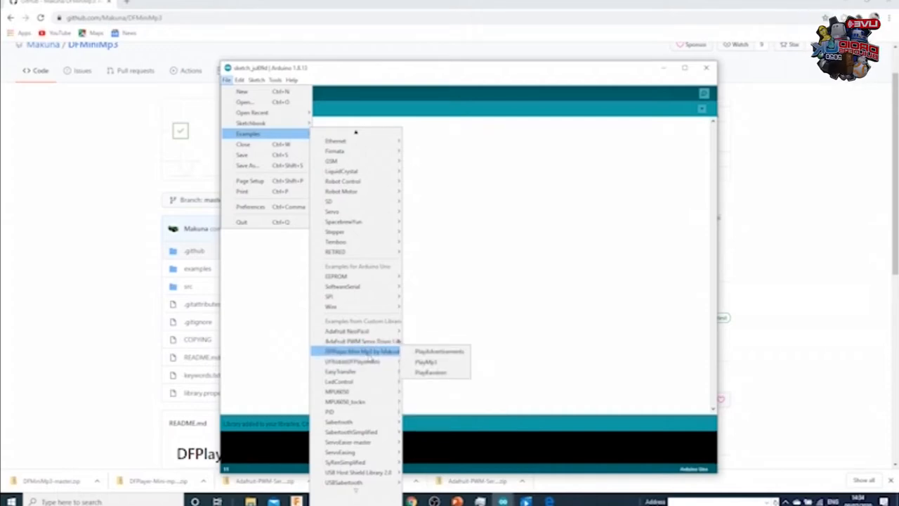
{"action": "mouse_move", "coordinate": [430, 374]}
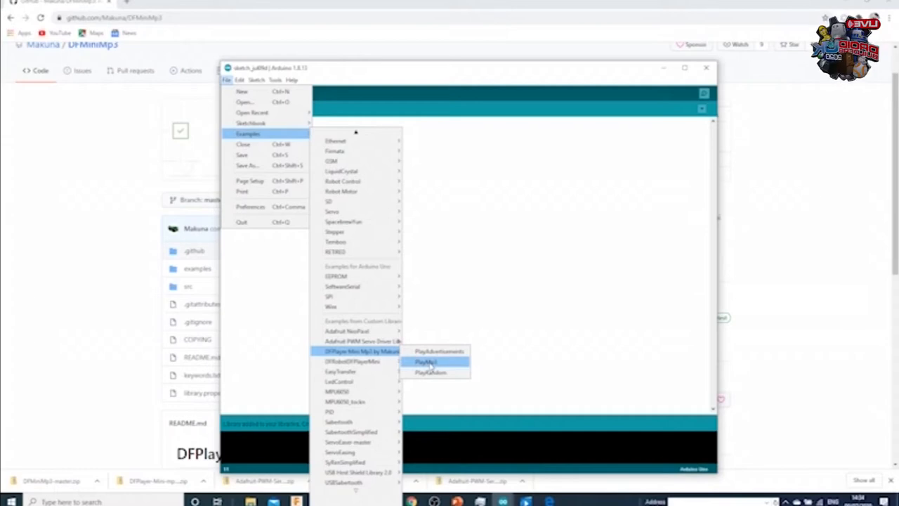
{"action": "left_click", "coordinate": [425, 362]}
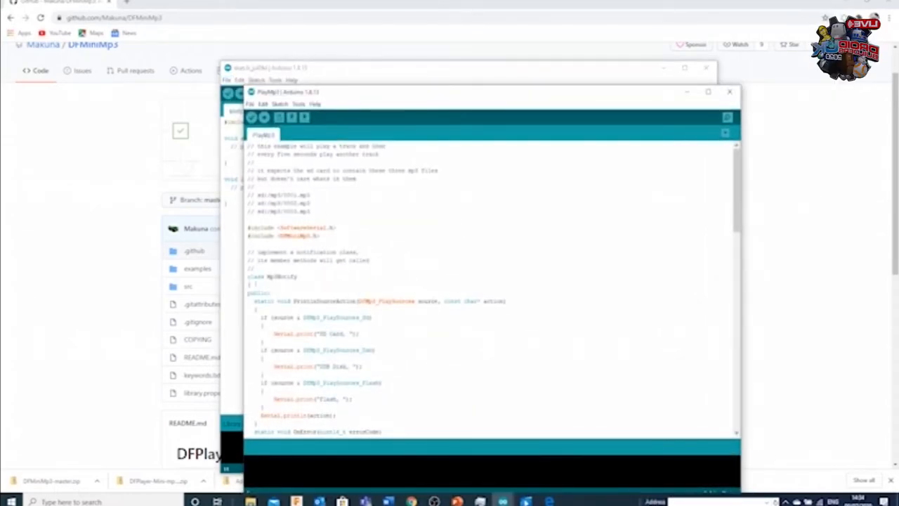
{"action": "scroll", "scroll_direction": "down", "scroll_amount": 3}
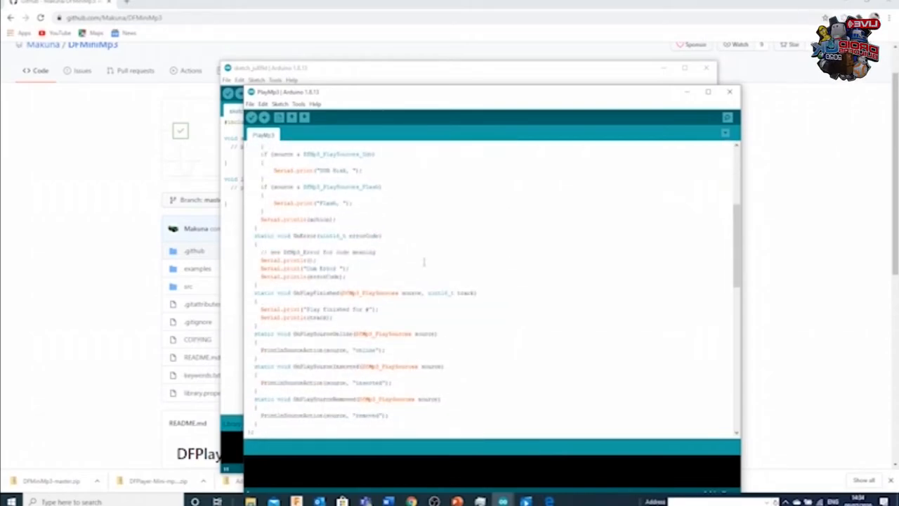
{"action": "scroll", "scroll_direction": "down", "scroll_amount": 3}
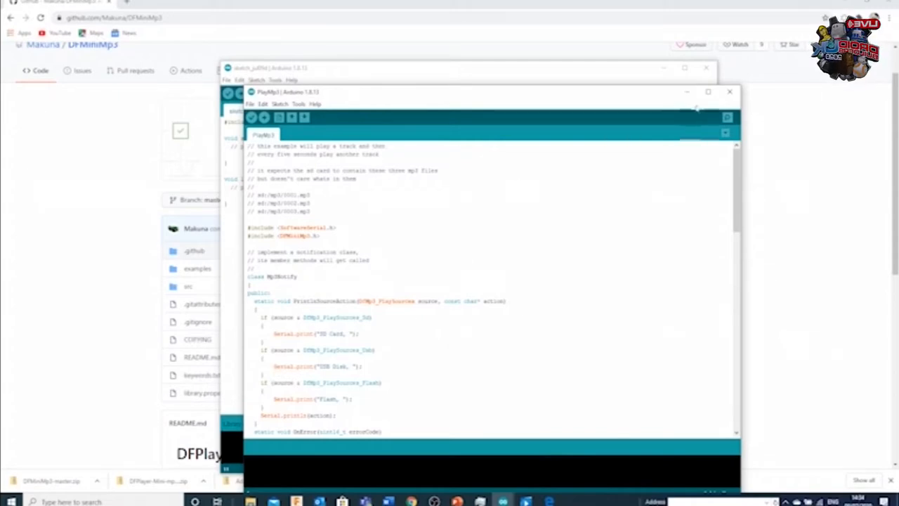
{"action": "left_click_drag", "start_coordinate": [471, 93], "coordinate": [421, 93]}
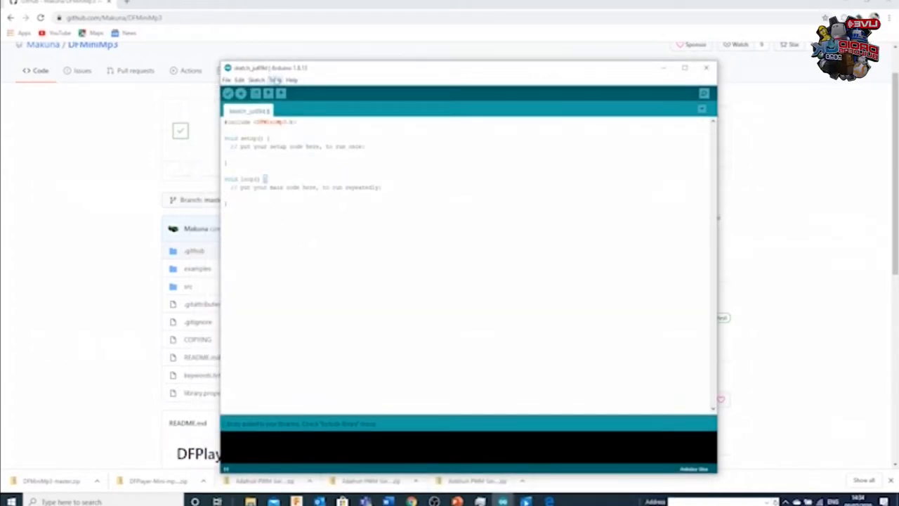
- Add DFMiniMp3-master from Downloads as a .ZIP library again, getting an 'already exists' error
{"action": "left_click", "coordinate": [260, 79]}
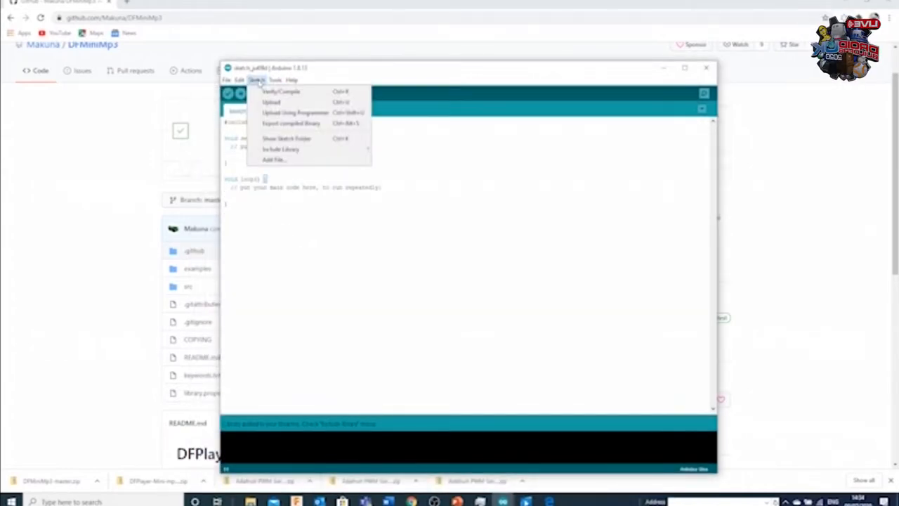
{"action": "left_click", "coordinate": [287, 149]}
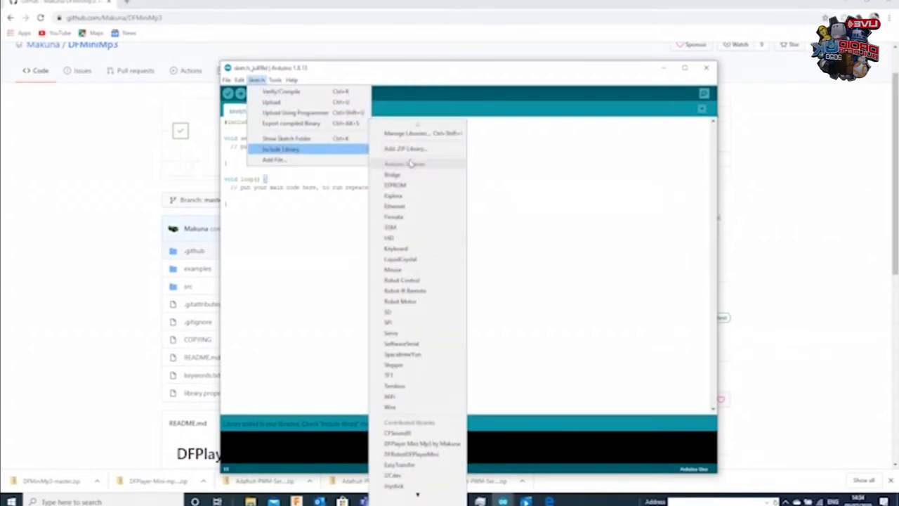
{"action": "left_click", "coordinate": [404, 149]}
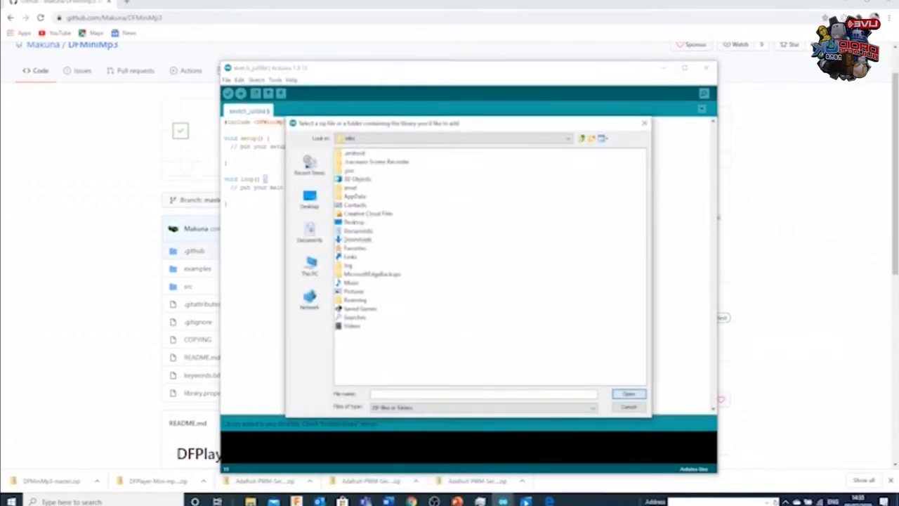
{"action": "left_click", "coordinate": [309, 264]}
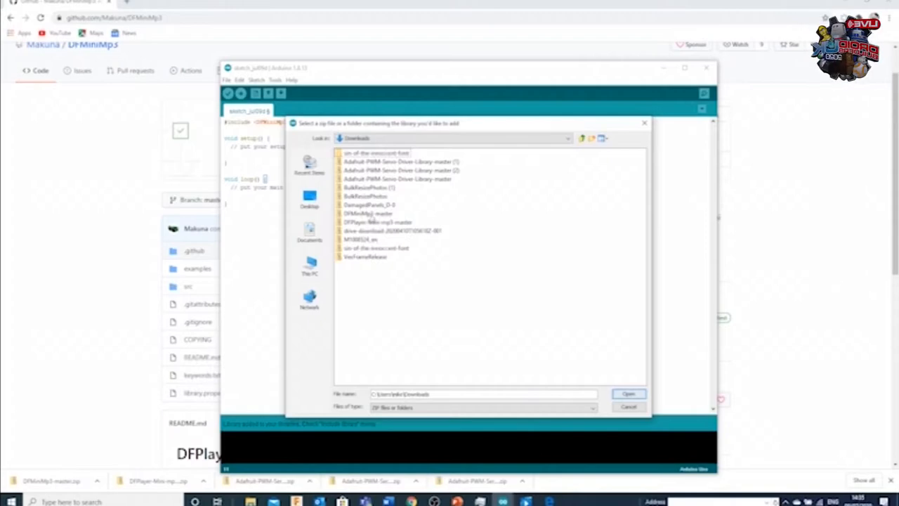
{"action": "left_click", "coordinate": [628, 393]}
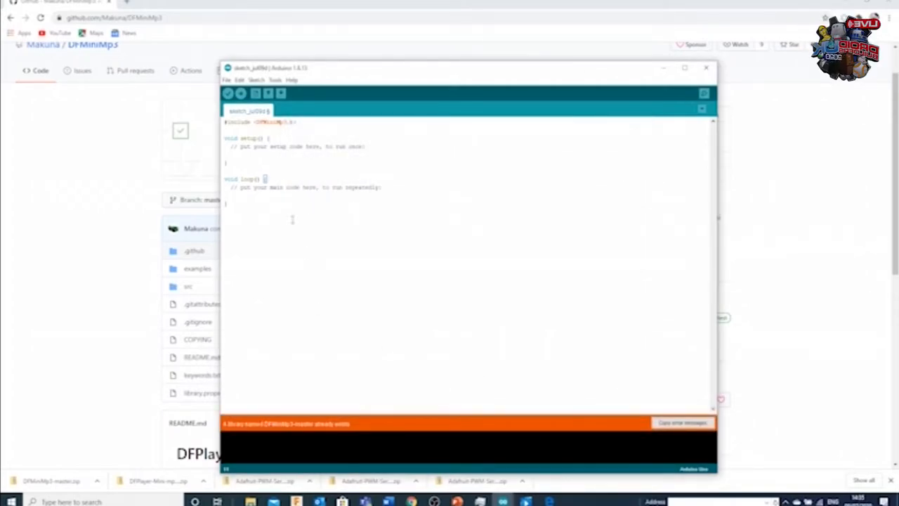
{"action": "mouse_move", "coordinate": [298, 438]}
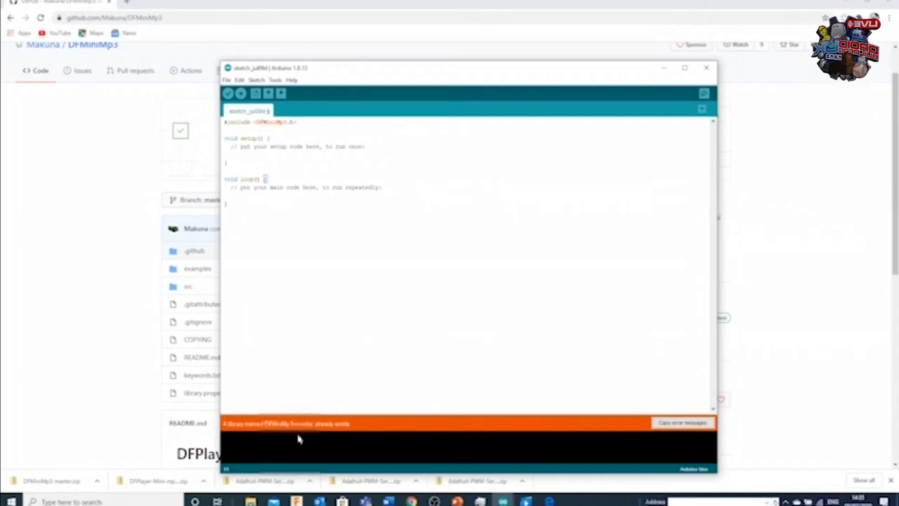
{"action": "mouse_move", "coordinate": [354, 430]}
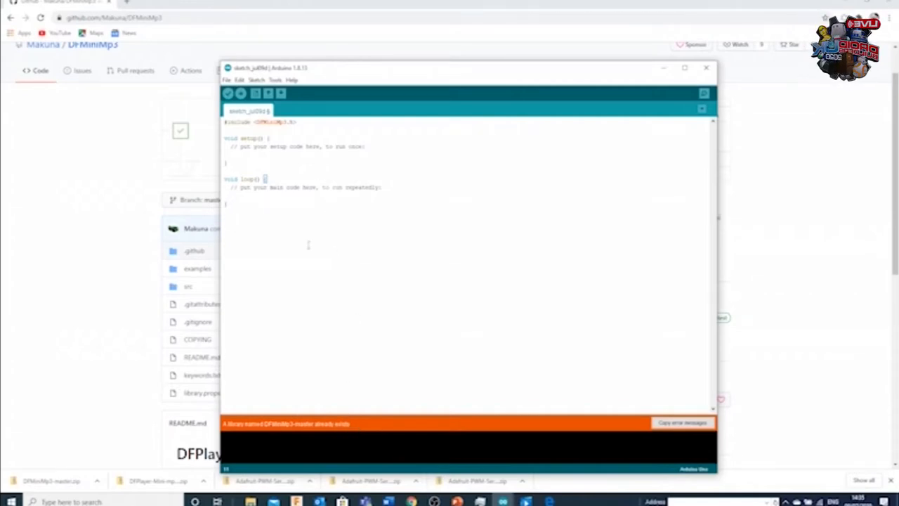
{"action": "left_click", "coordinate": [231, 78]}
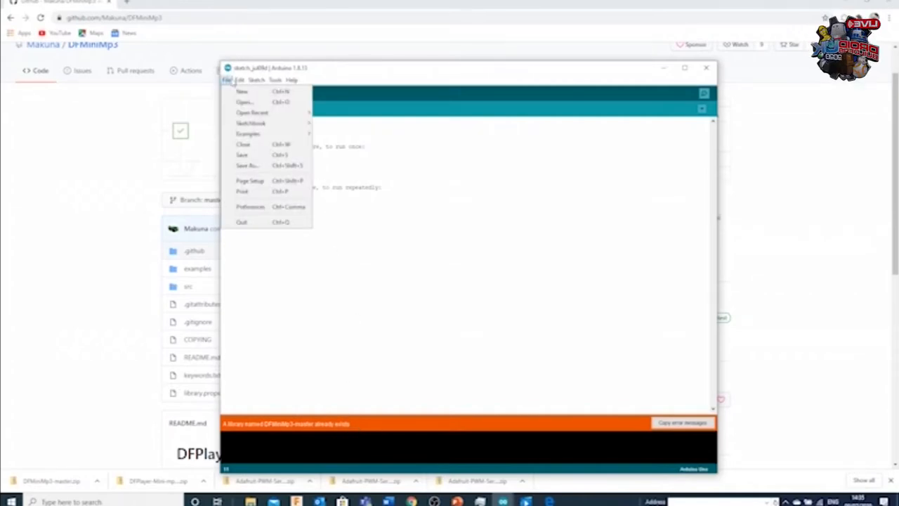
{"action": "left_click", "coordinate": [247, 134]}
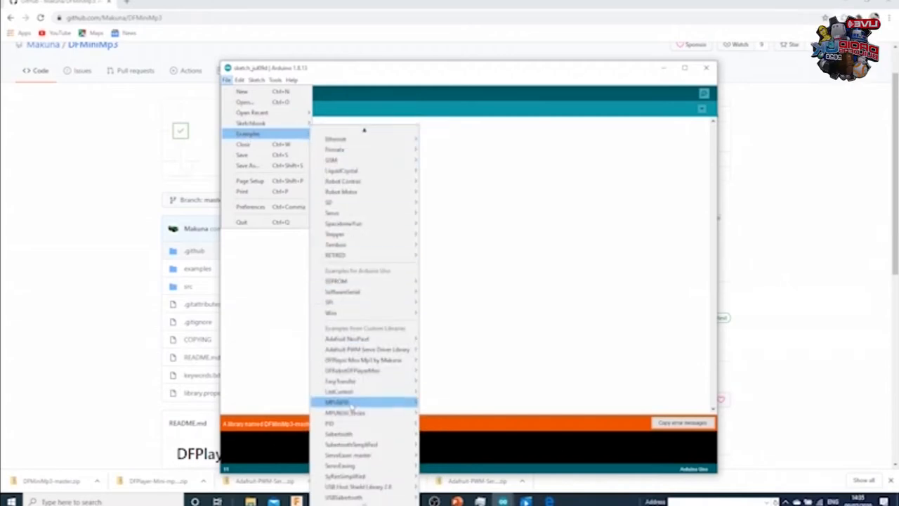
{"action": "mouse_move", "coordinate": [363, 360]}
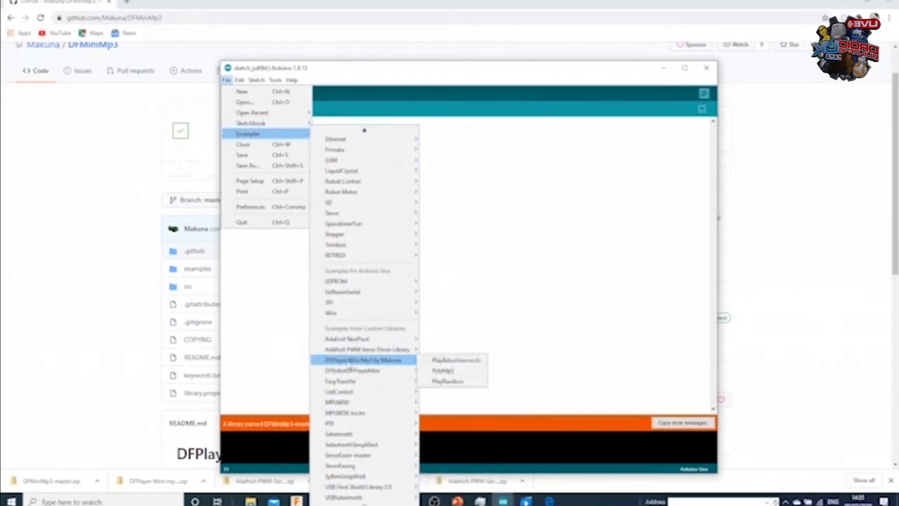
{"action": "mouse_move", "coordinate": [444, 381]}
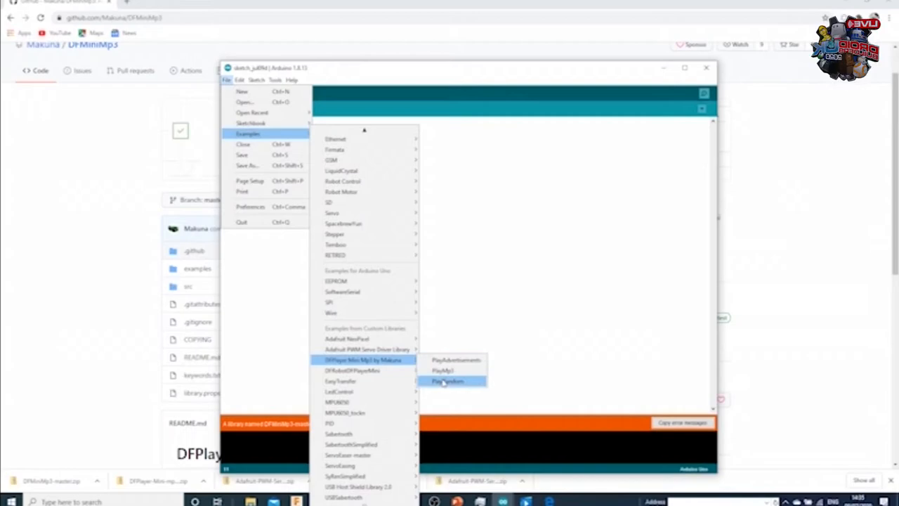
{"action": "left_click", "coordinate": [447, 380]}
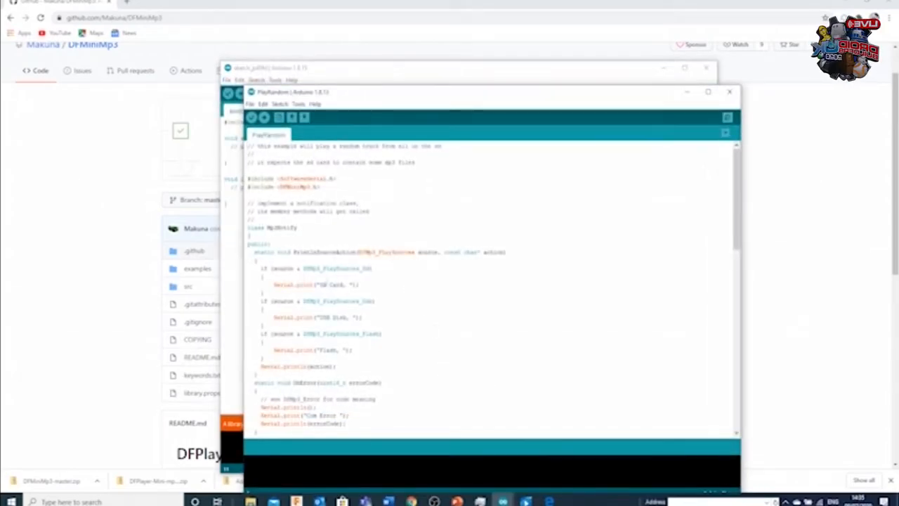
{"action": "scroll", "scroll_direction": "down", "scroll_amount": 3}
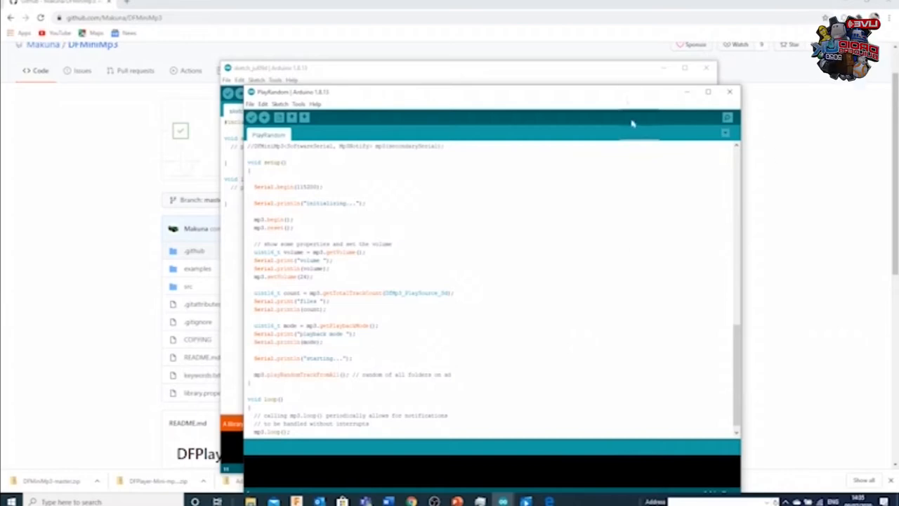
{"action": "left_click", "coordinate": [730, 91]}
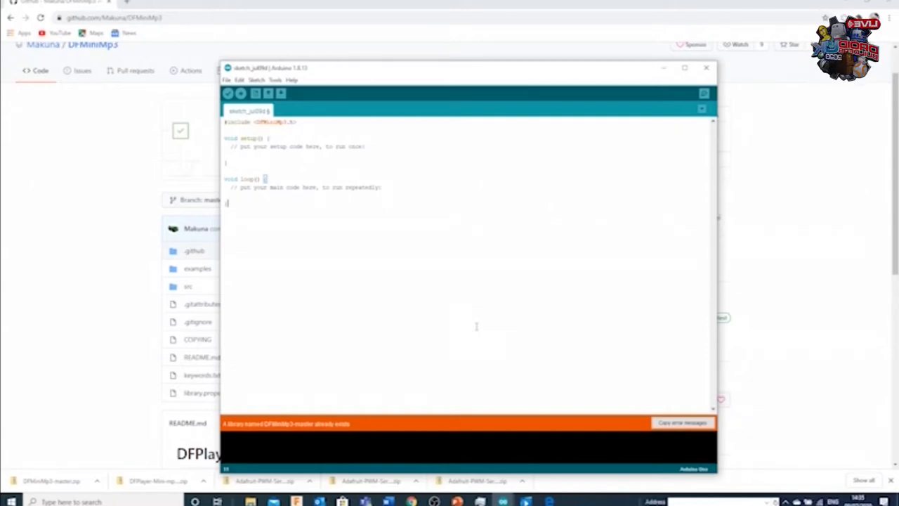
{"action": "mouse_move", "coordinate": [535, 139]}
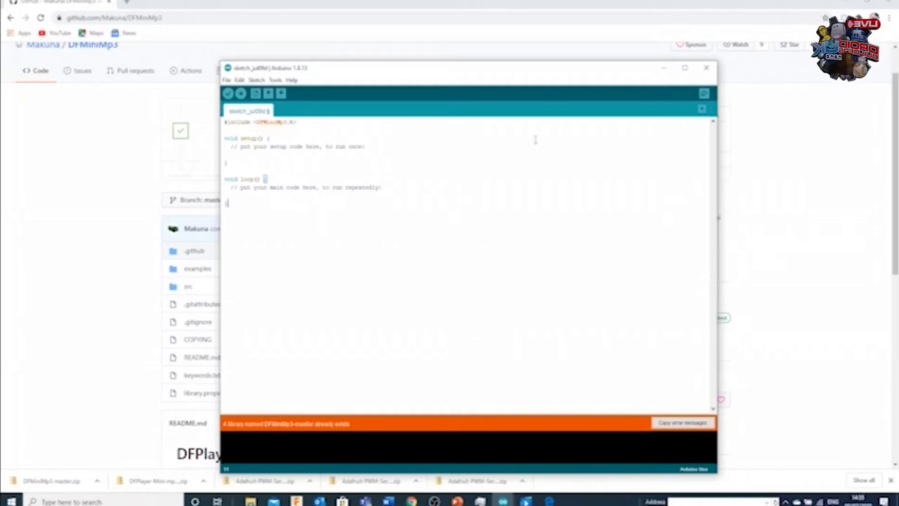
{"action": "mouse_move", "coordinate": [332, 219]}
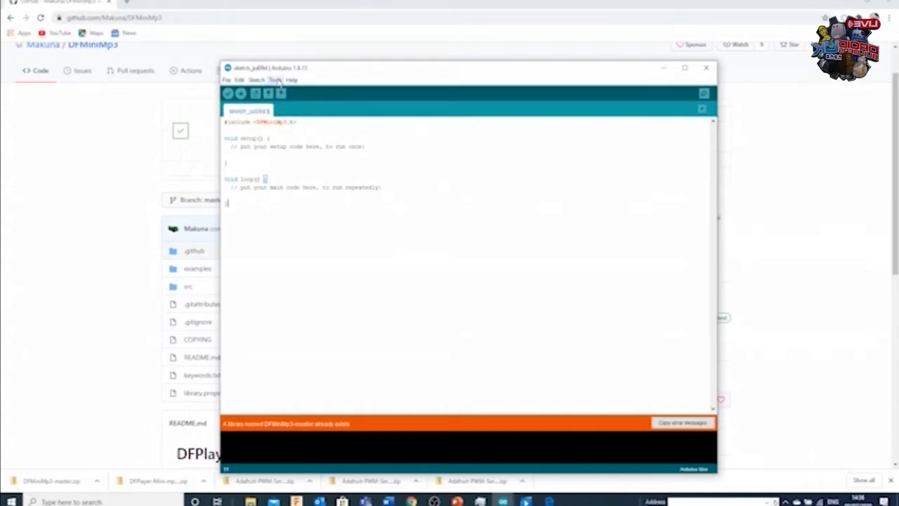
{"action": "left_click", "coordinate": [278, 79]}
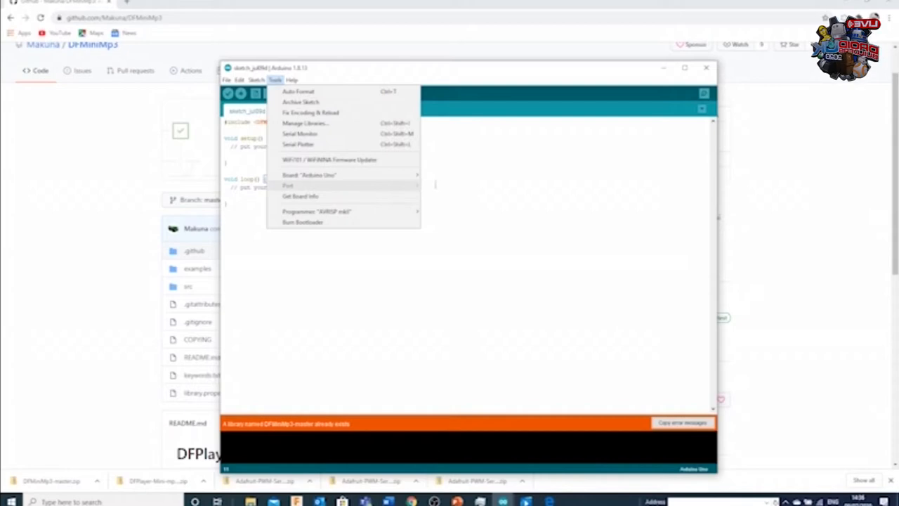
{"action": "mouse_move", "coordinate": [303, 101]}
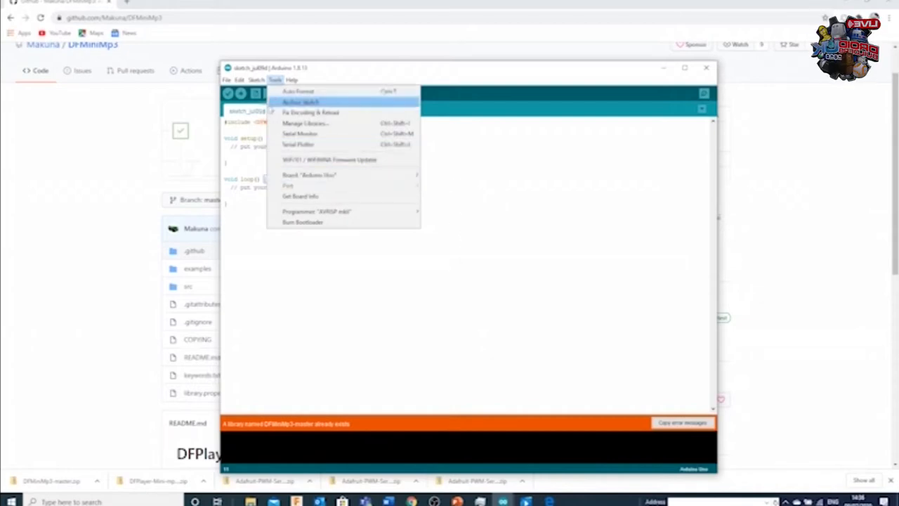
{"action": "left_click", "coordinate": [263, 78]}
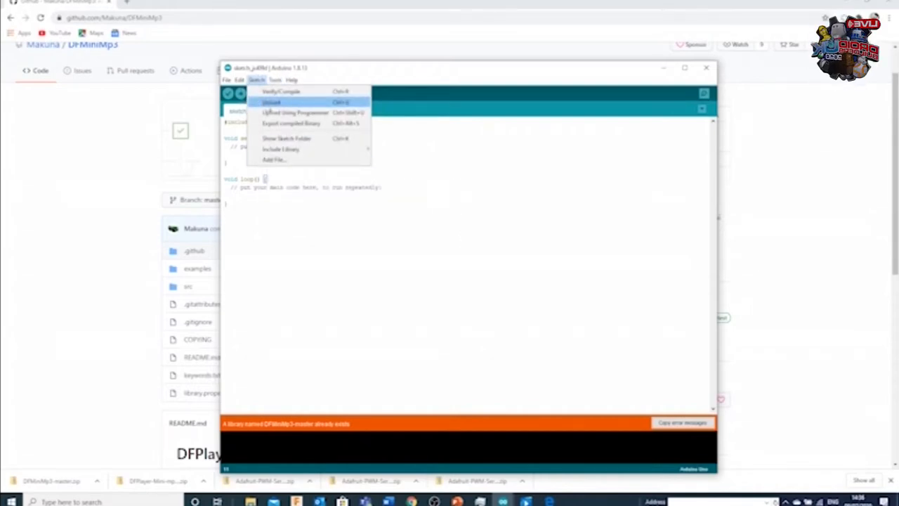
{"action": "mouse_move", "coordinate": [317, 288]}
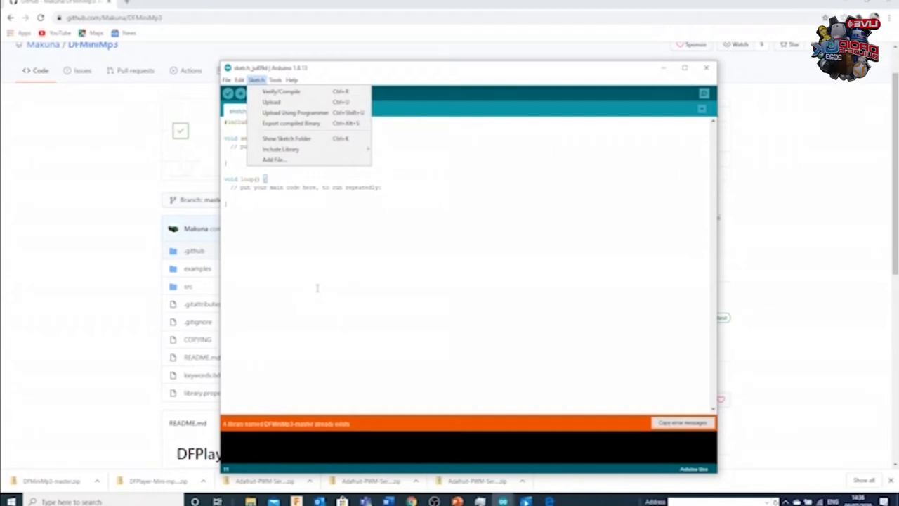
{"action": "mouse_move", "coordinate": [517, 135]}
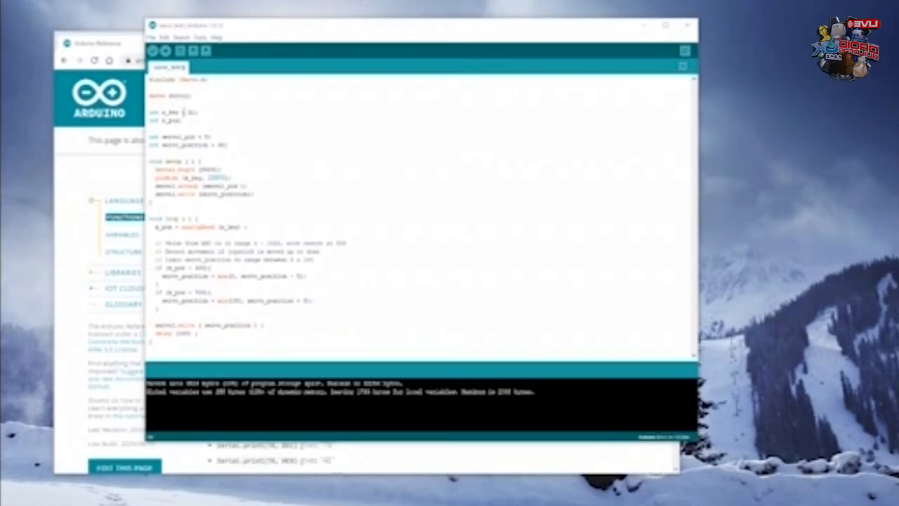
- Select x_pos and servo_position in loop() while walking through the servo test code
{"action": "double_click", "coordinate": [186, 114]}
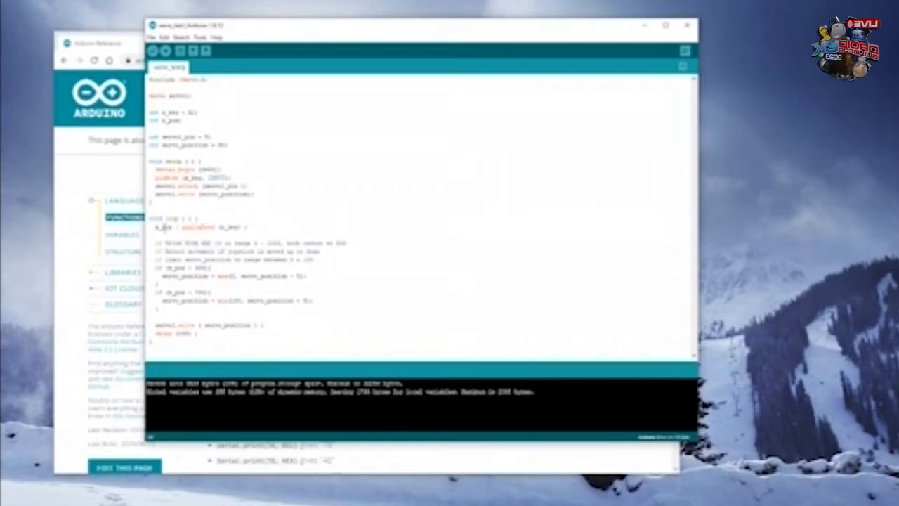
{"action": "double_click", "coordinate": [164, 229]}
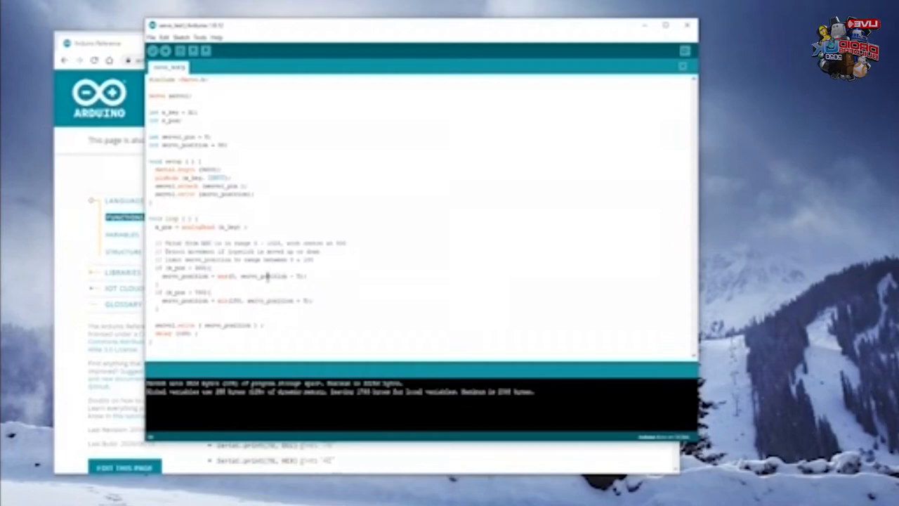
{"action": "double_click", "coordinate": [251, 275]}
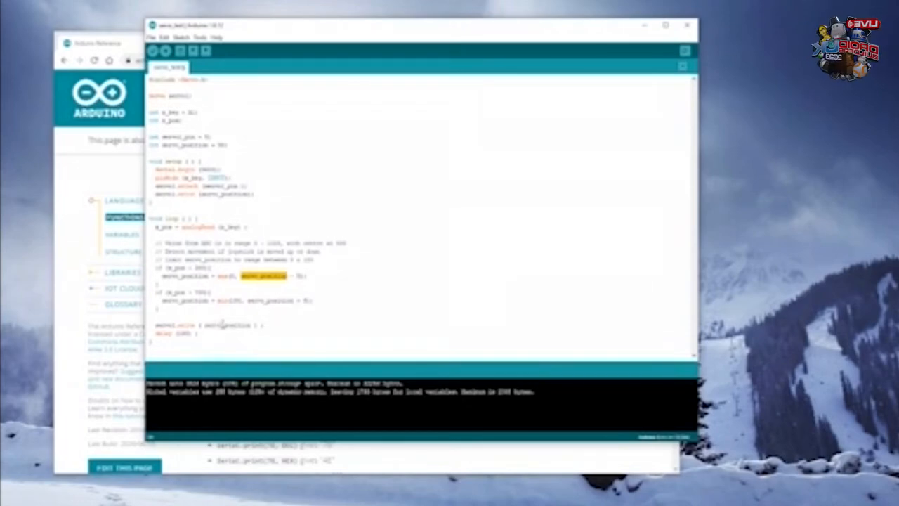
{"action": "double_click", "coordinate": [228, 324]}
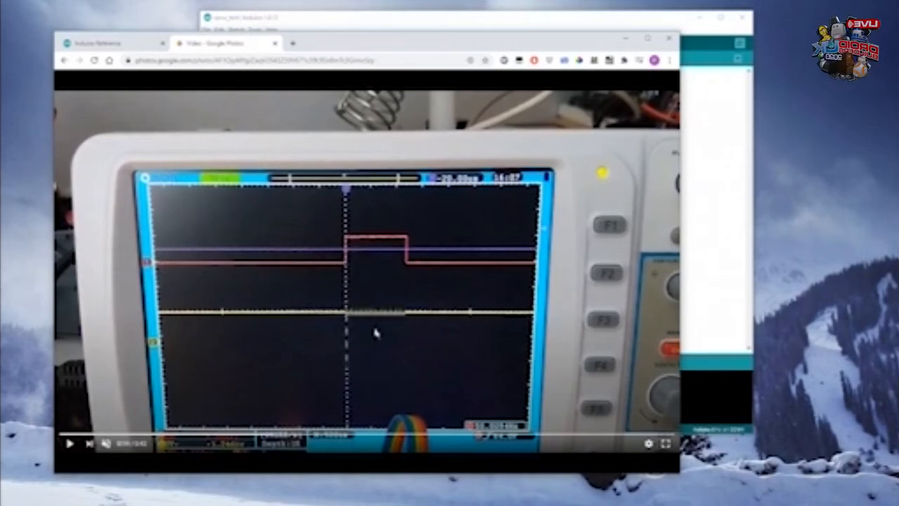
{"action": "mouse_move", "coordinate": [375, 255]}
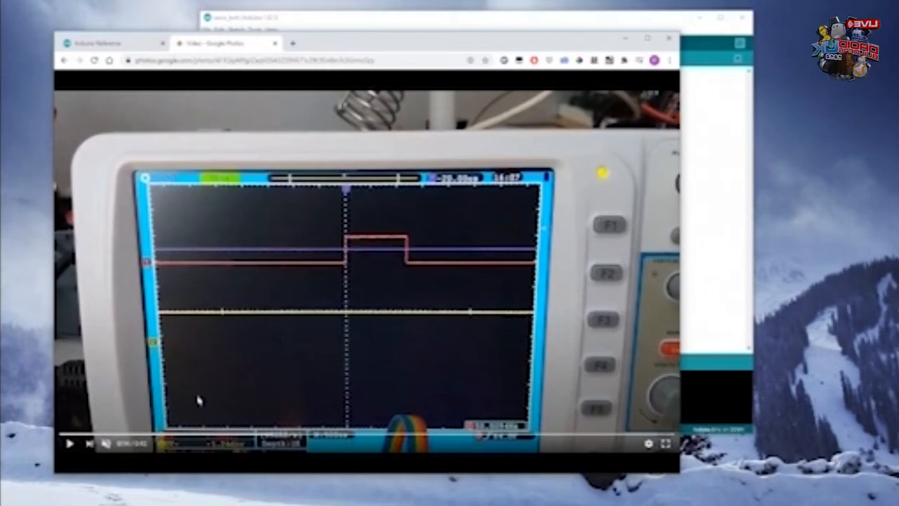
- Play and pause the oscilloscope video of the servo control pulse, then move to the Serial.print reference
{"action": "left_click", "coordinate": [68, 443]}
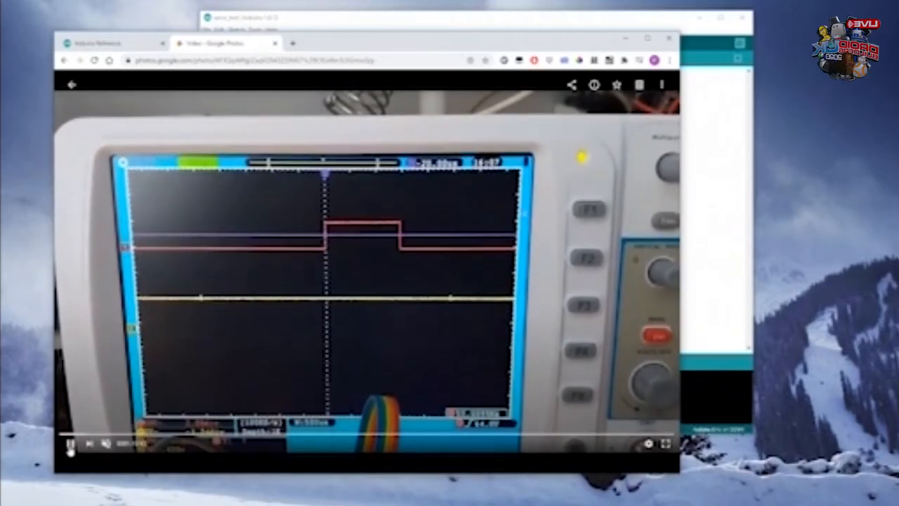
{"action": "left_click", "coordinate": [68, 444]}
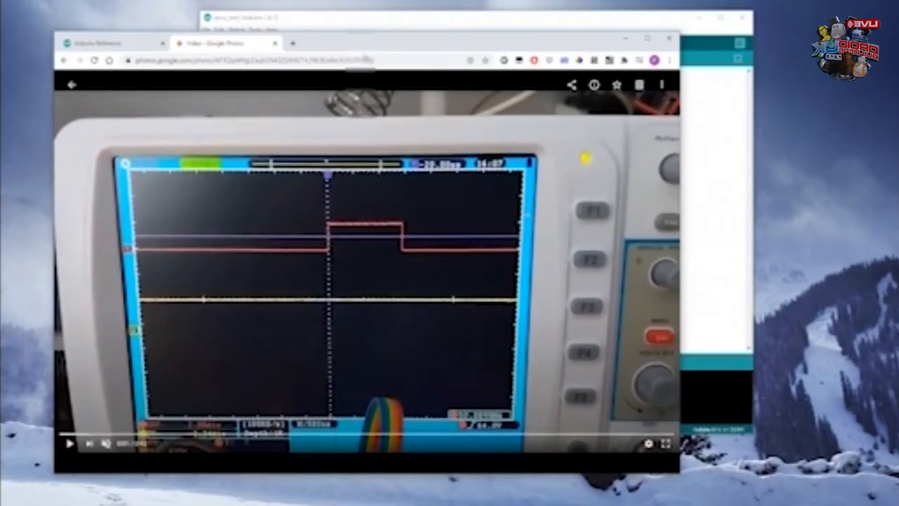
{"action": "left_click", "coordinate": [246, 14]}
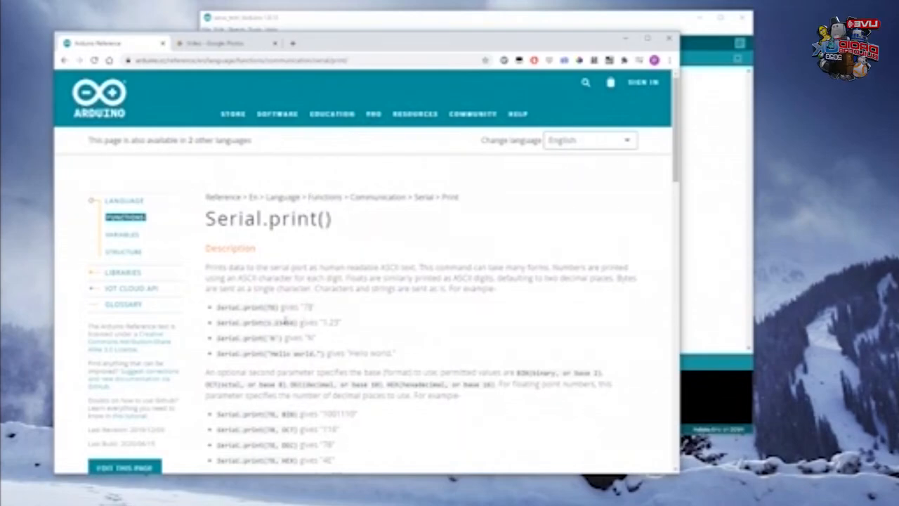
- Scroll the Serial.print() reference through its description, Syntax and Parameters
{"action": "scroll", "scroll_direction": "down", "scroll_amount": 3}
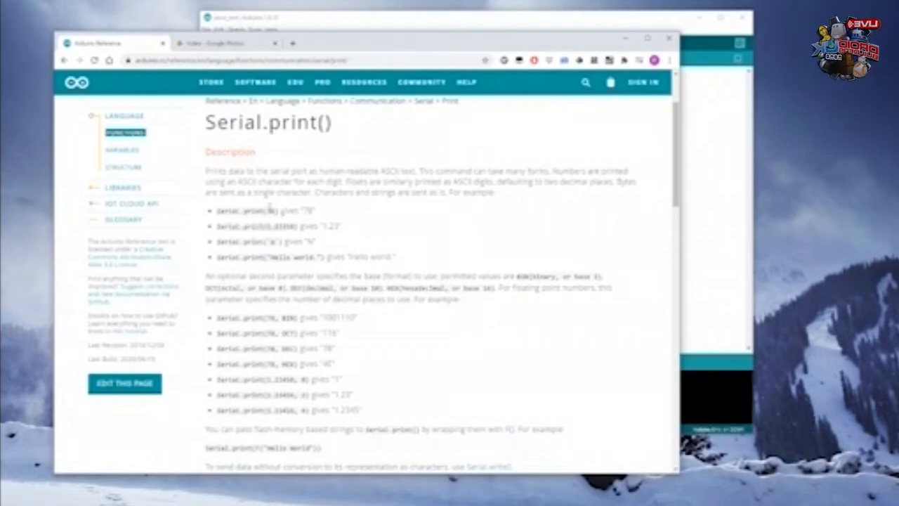
{"action": "mouse_move", "coordinate": [305, 315]}
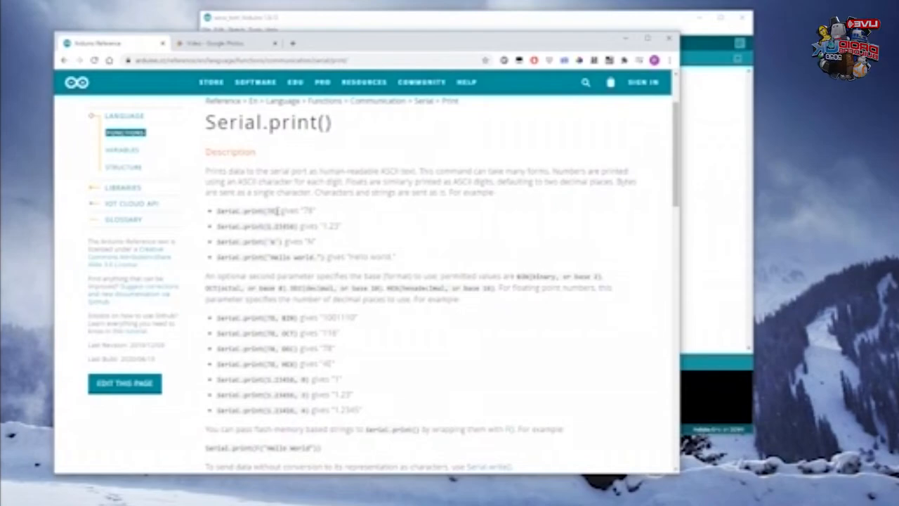
{"action": "right_click", "coordinate": [320, 250]}
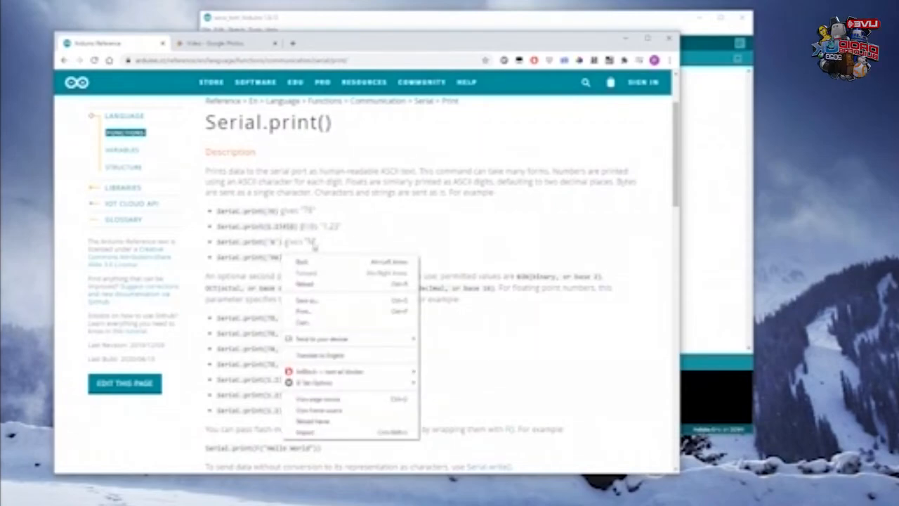
{"action": "left_click", "coordinate": [362, 266]}
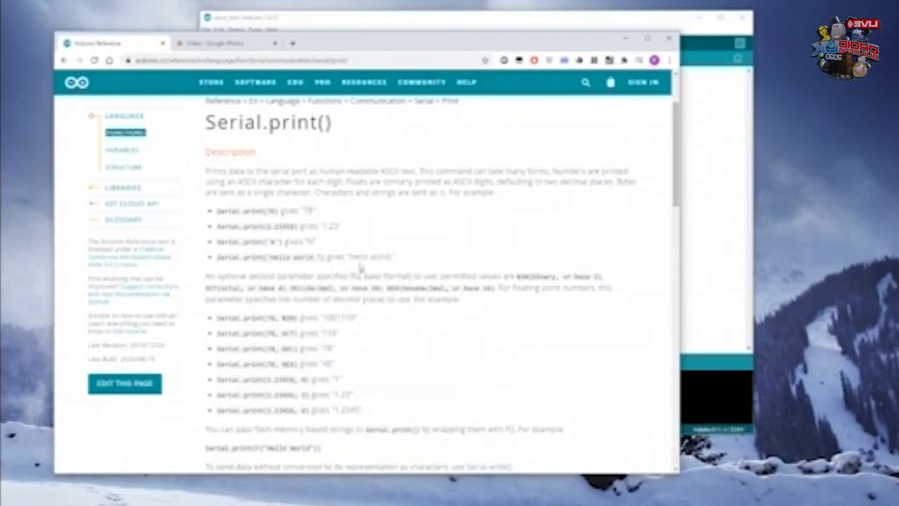
{"action": "mouse_move", "coordinate": [357, 242]}
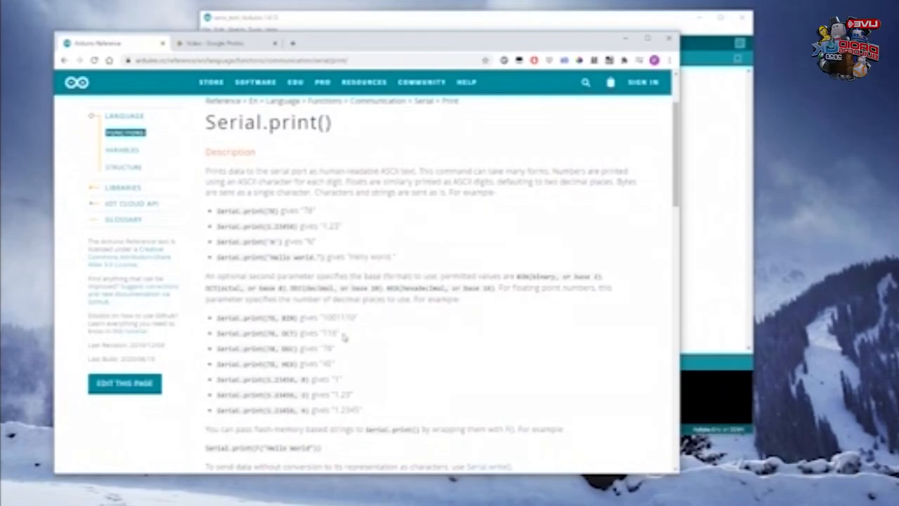
{"action": "scroll", "scroll_direction": "down", "scroll_amount": 3}
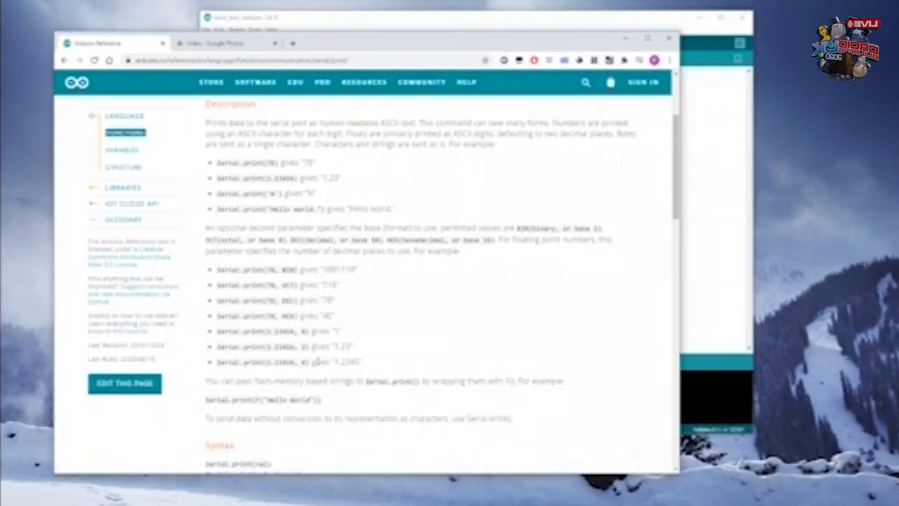
{"action": "scroll", "scroll_direction": "down", "scroll_amount": 3}
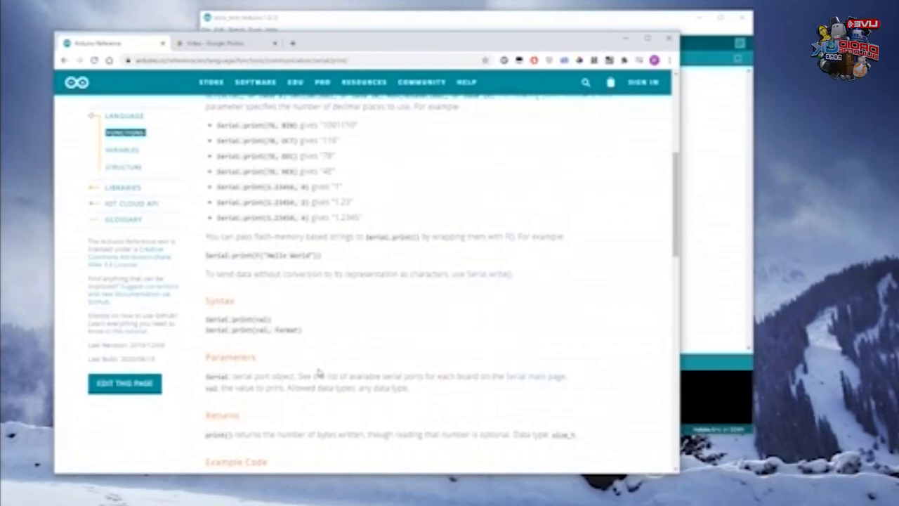
{"action": "mouse_move", "coordinate": [316, 308]}
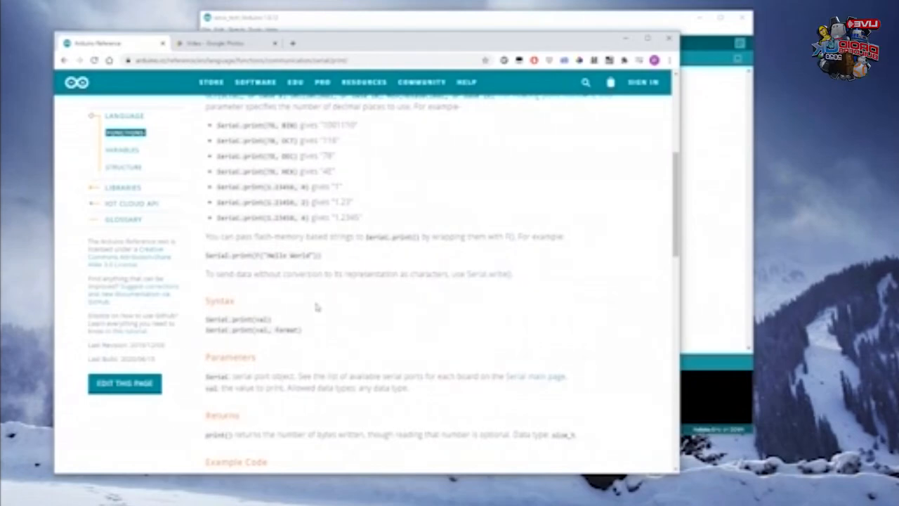
- Continue down the Serial.print() reference to the Example Code section
{"action": "scroll", "scroll_direction": "up", "scroll_amount": 3}
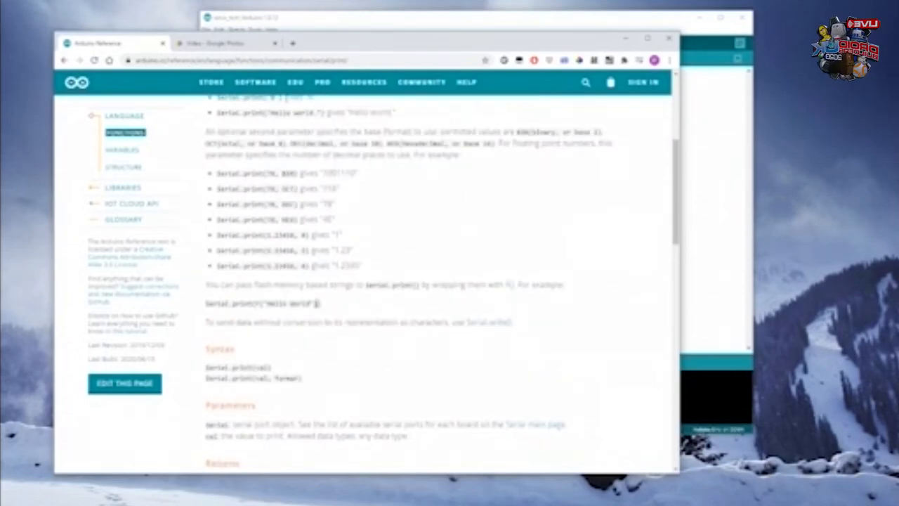
{"action": "scroll", "scroll_direction": "down", "scroll_amount": 3}
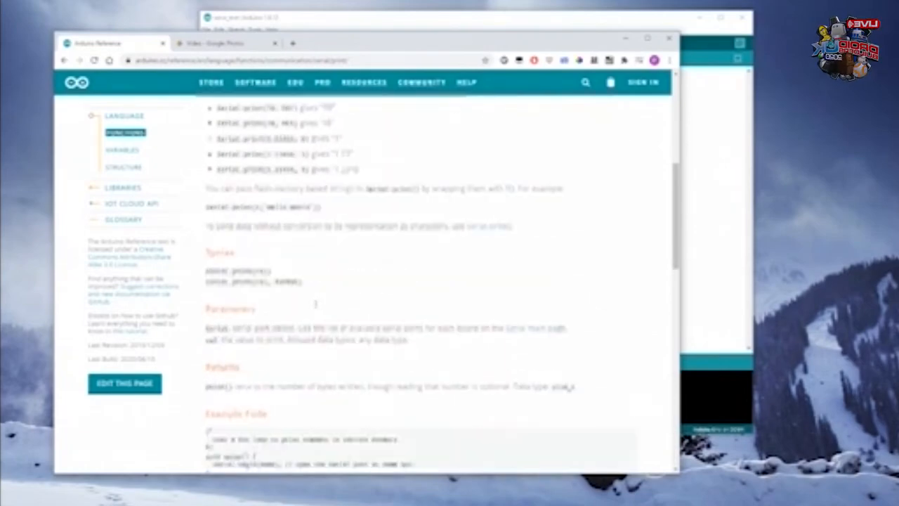
{"action": "scroll", "scroll_direction": "down", "scroll_amount": 3}
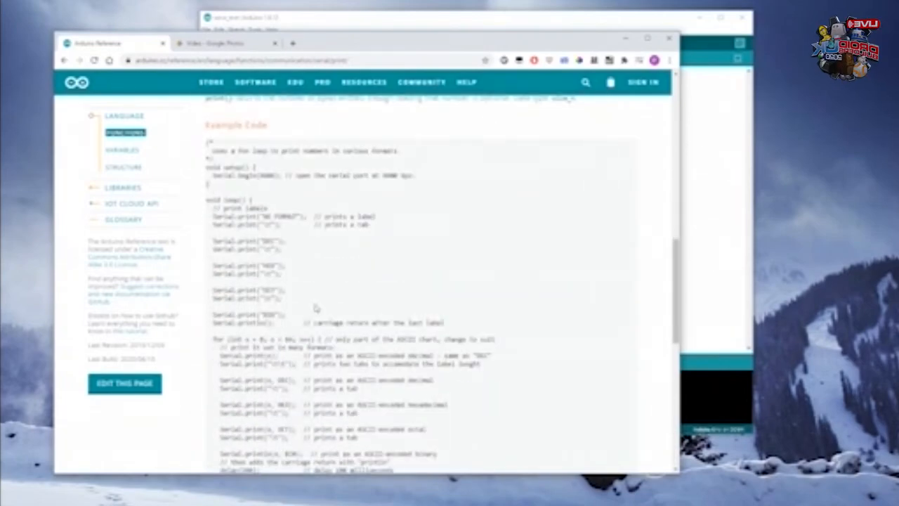
{"action": "scroll", "scroll_direction": "down", "scroll_amount": 3}
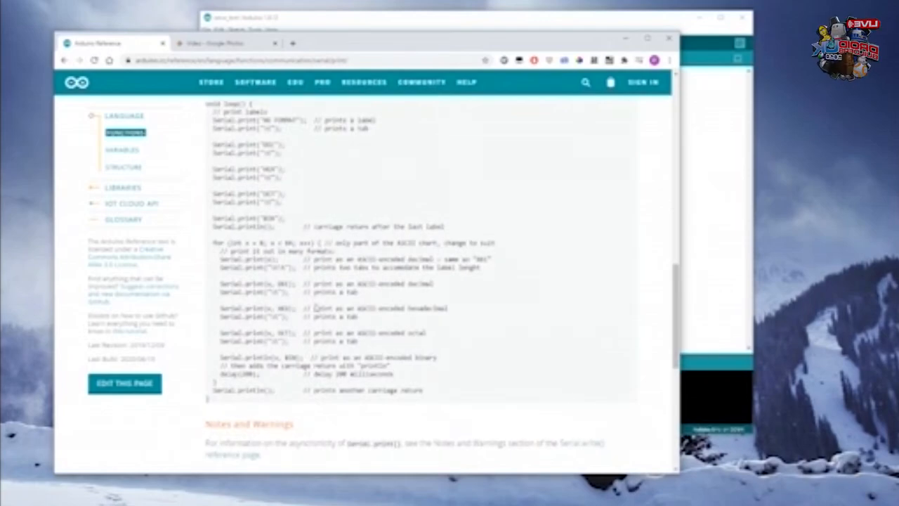
{"action": "scroll", "scroll_direction": "down", "scroll_amount": 3}
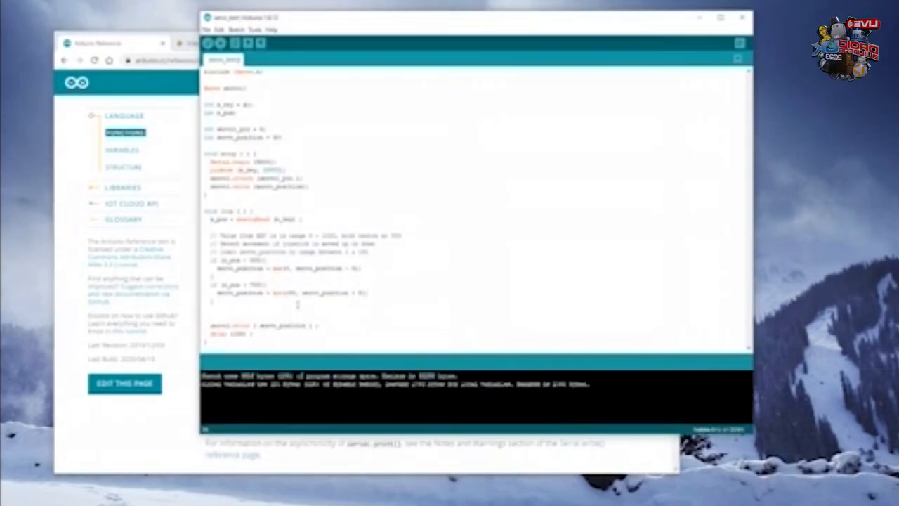
- Scroll loop() to where the Serial.print lines for x_pos and servo_position go
{"action": "scroll", "scroll_direction": "down", "scroll_amount": 3}
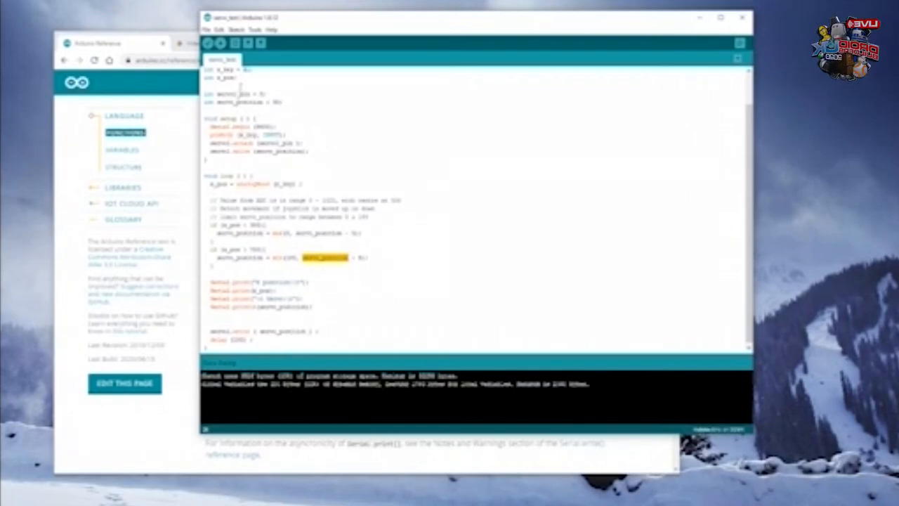
{"action": "left_click", "coordinate": [257, 30]}
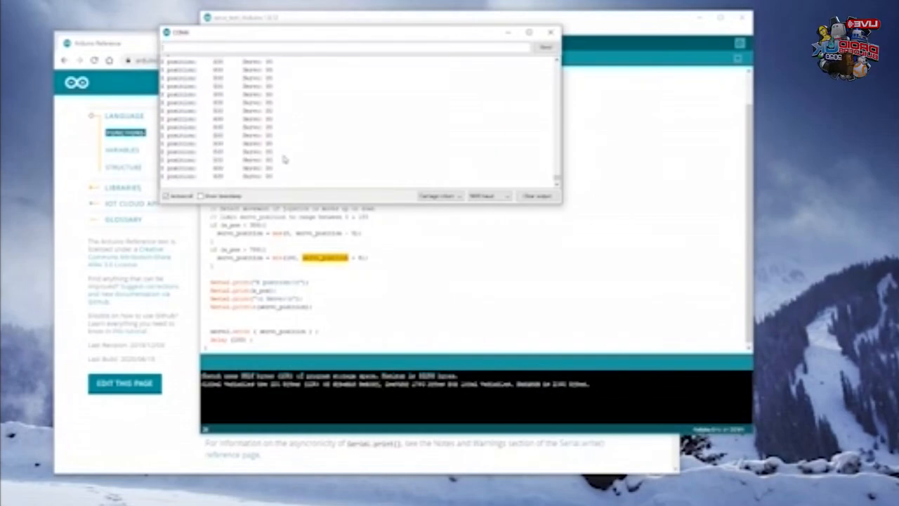
{"action": "mouse_move", "coordinate": [430, 169]}
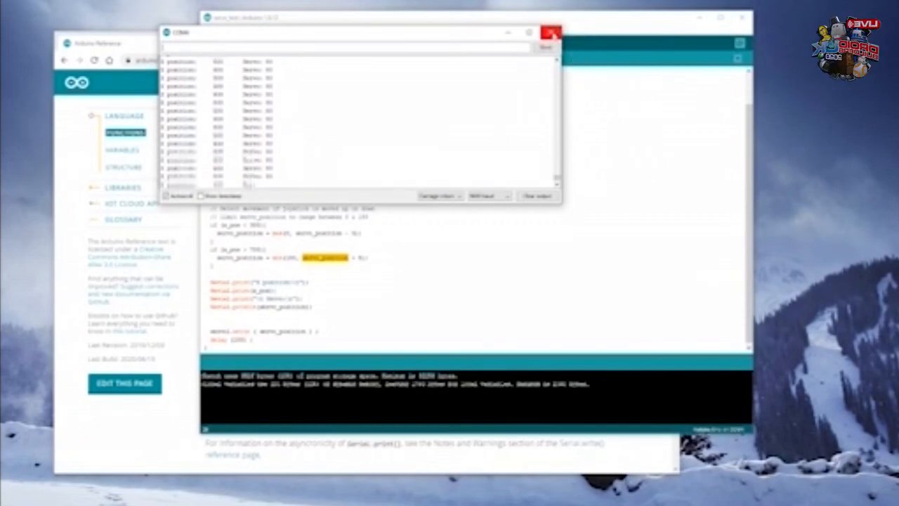
{"action": "left_click", "coordinate": [551, 34]}
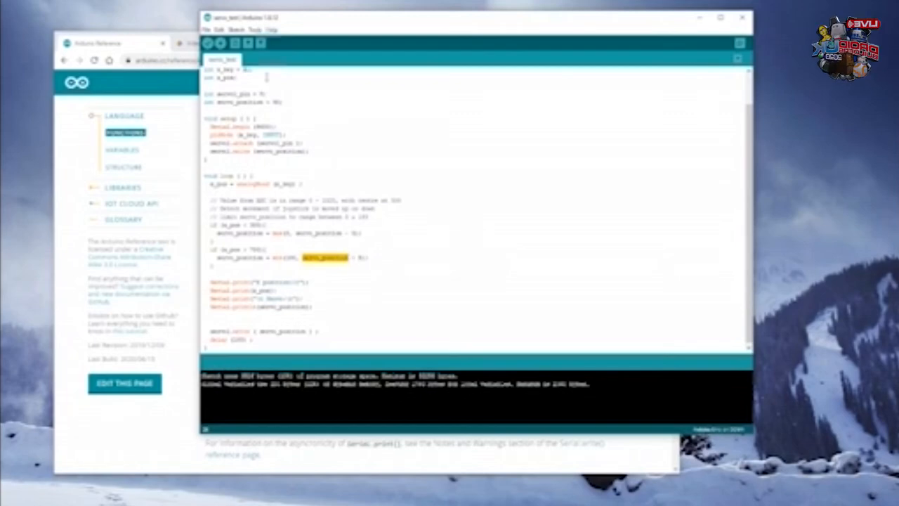
- Watch x_position and servo readings graph live in the Serial Plotter, then close it
{"action": "left_click", "coordinate": [257, 29]}
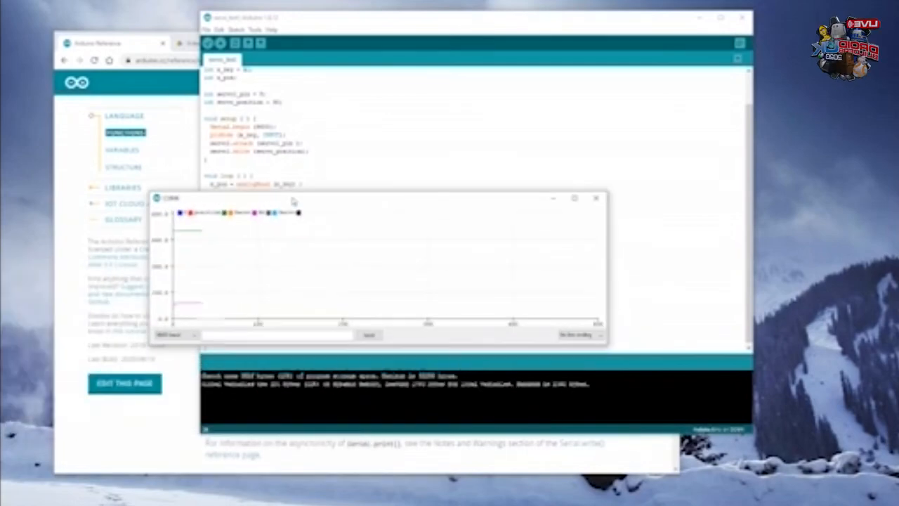
{"action": "left_click_drag", "start_coordinate": [292, 198], "coordinate": [275, 11]}
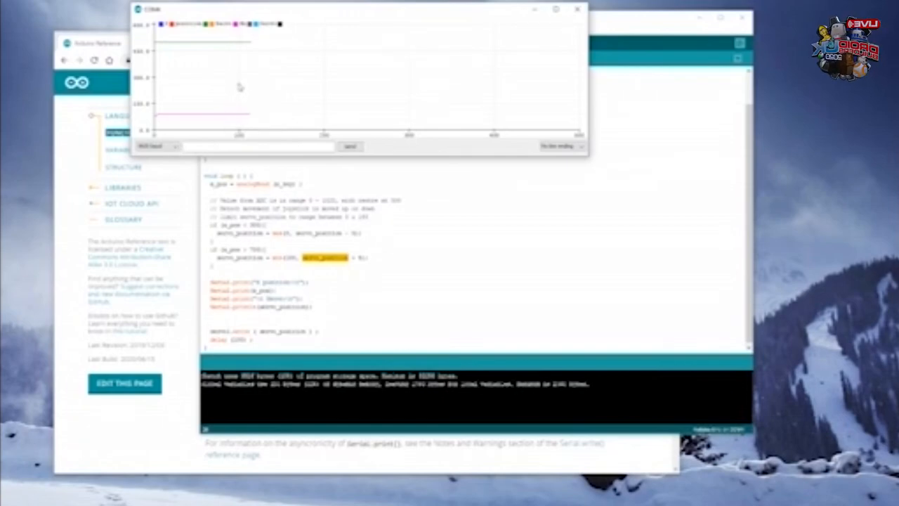
{"action": "mouse_move", "coordinate": [233, 86]}
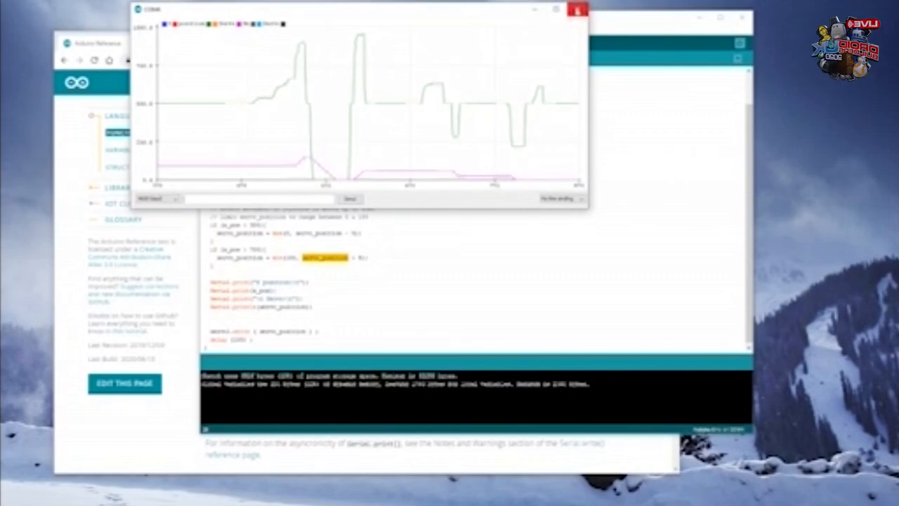
{"action": "left_click", "coordinate": [573, 11]}
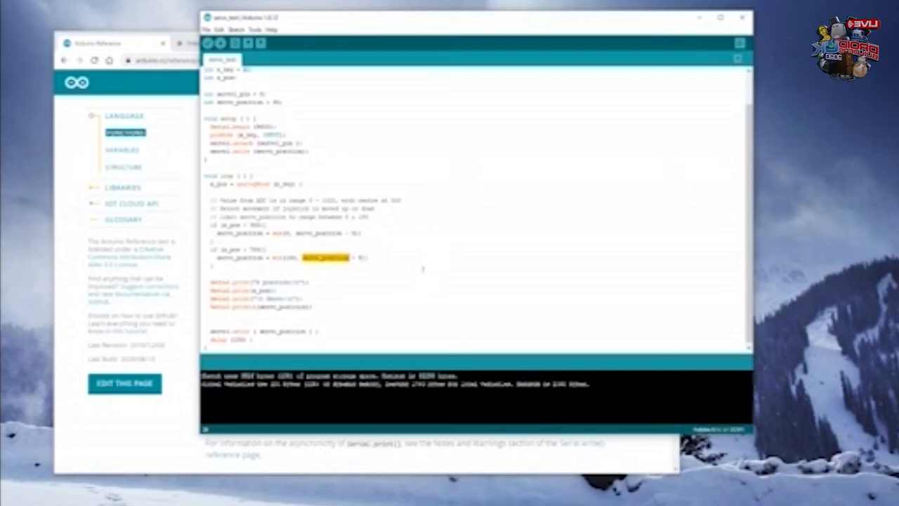
- Reopen the Serial Monitor from the Tools menu to stream the readings again
{"action": "left_click", "coordinate": [257, 28]}
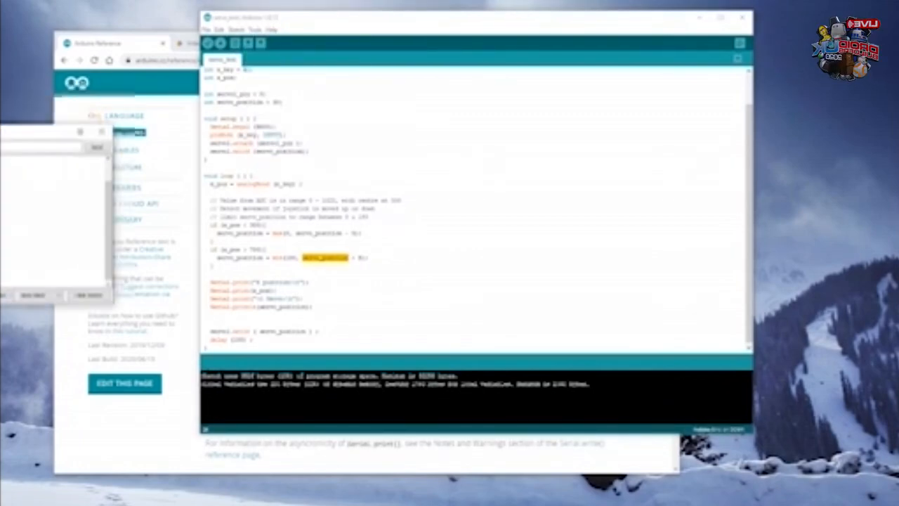
{"action": "left_click", "coordinate": [738, 41]}
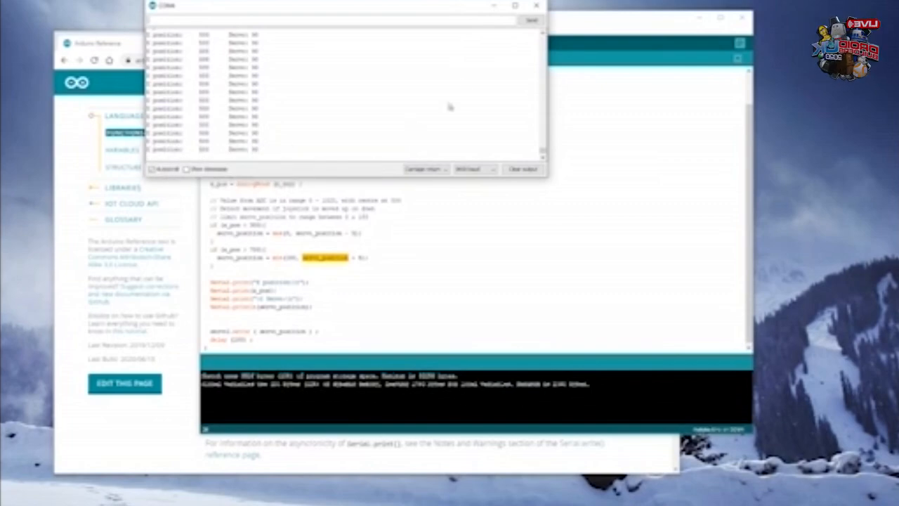
{"action": "left_click", "coordinate": [517, 5]}
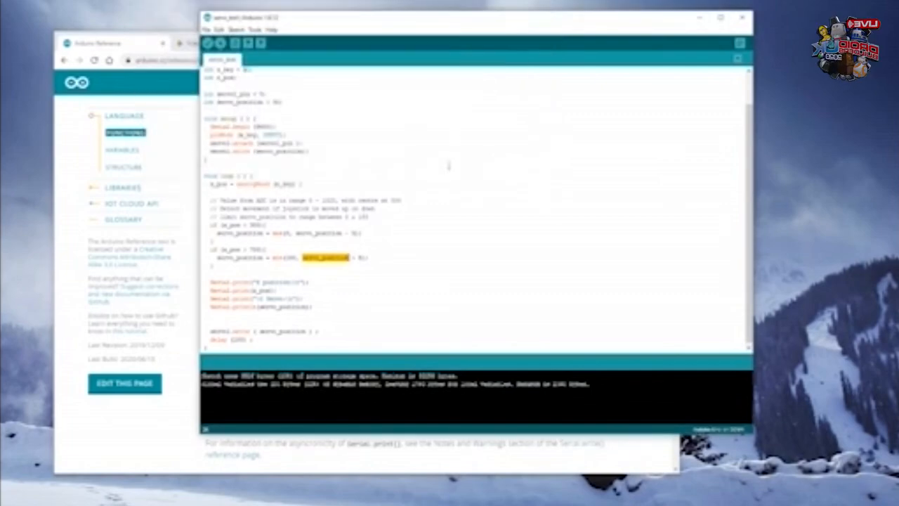